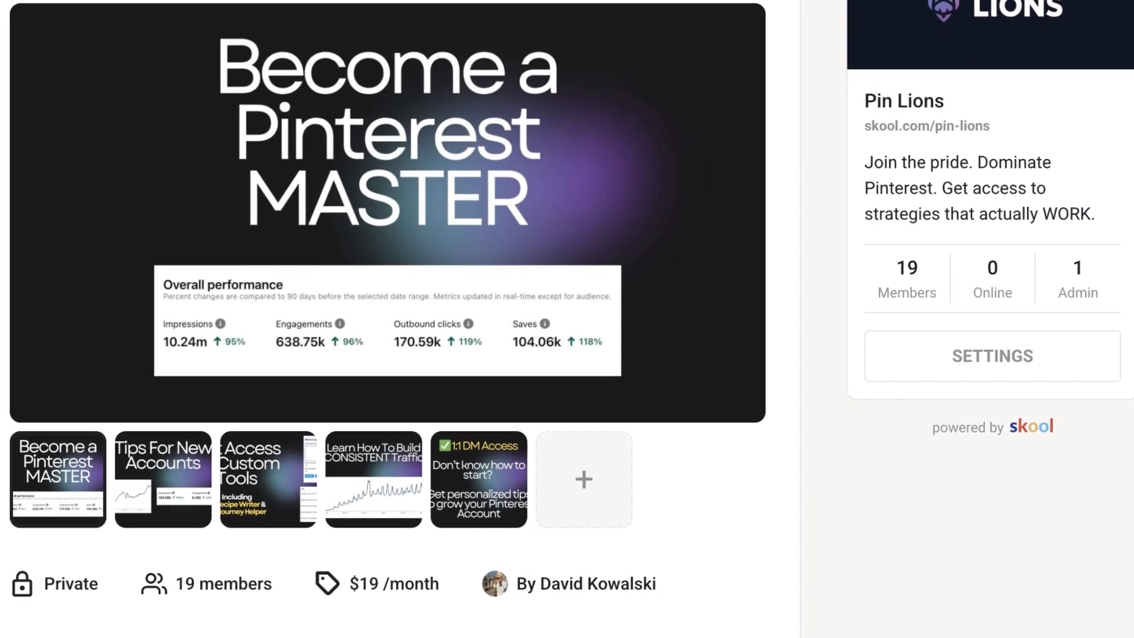
# Switch from the Skool Pin Lions page to the Ideogram explore page.
pyautogui.click(759, 25)
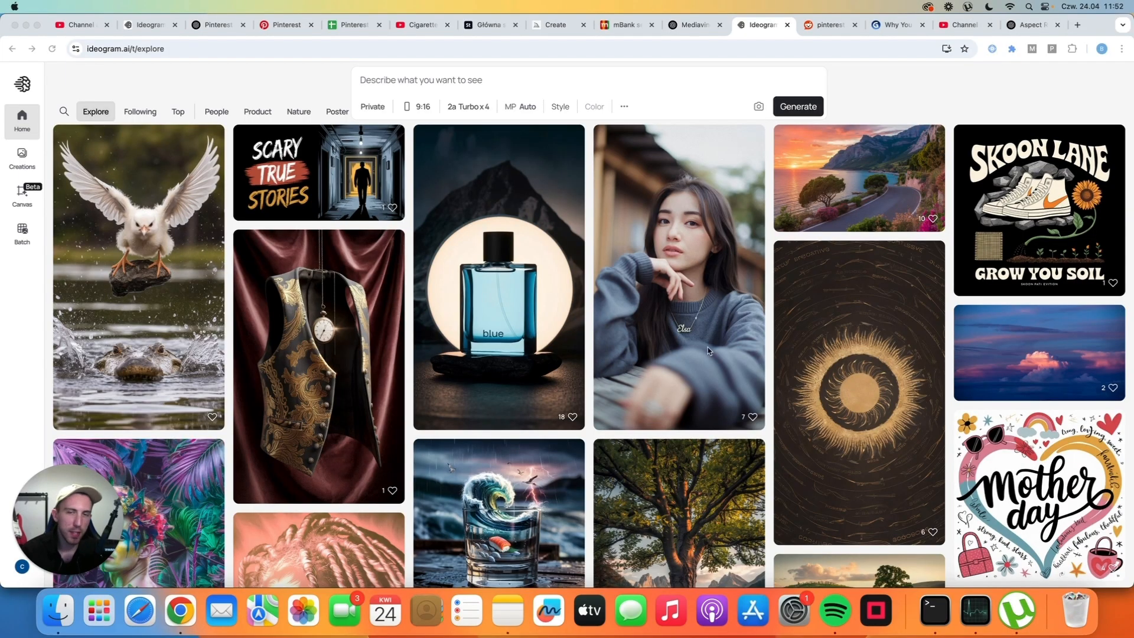
pyautogui.moveTo(695, 294)
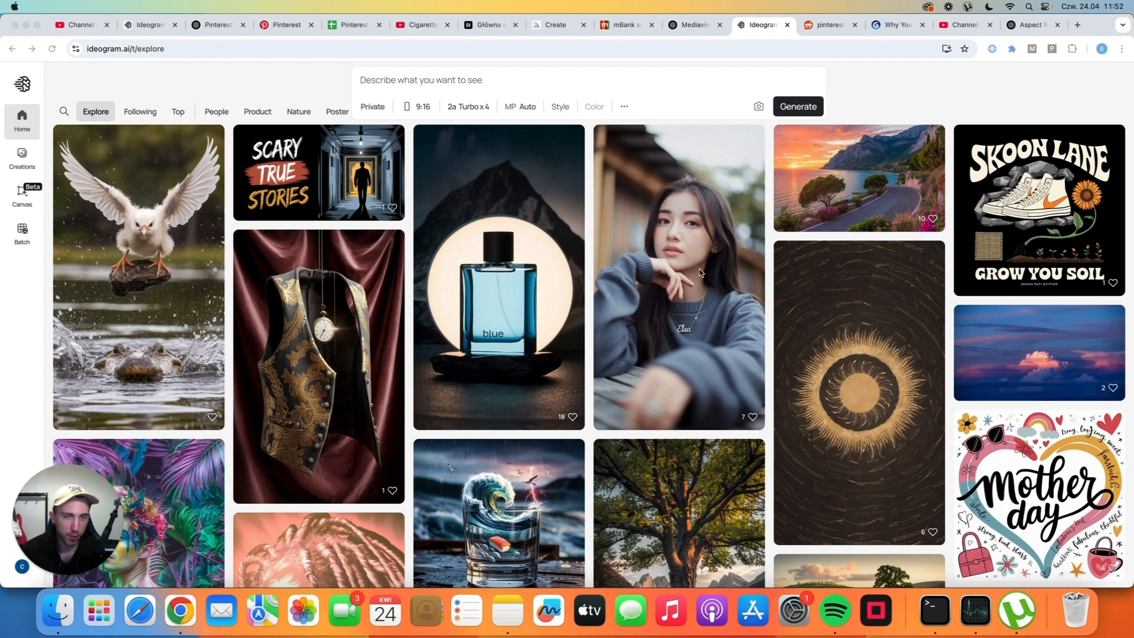
pyautogui.moveTo(705, 282)
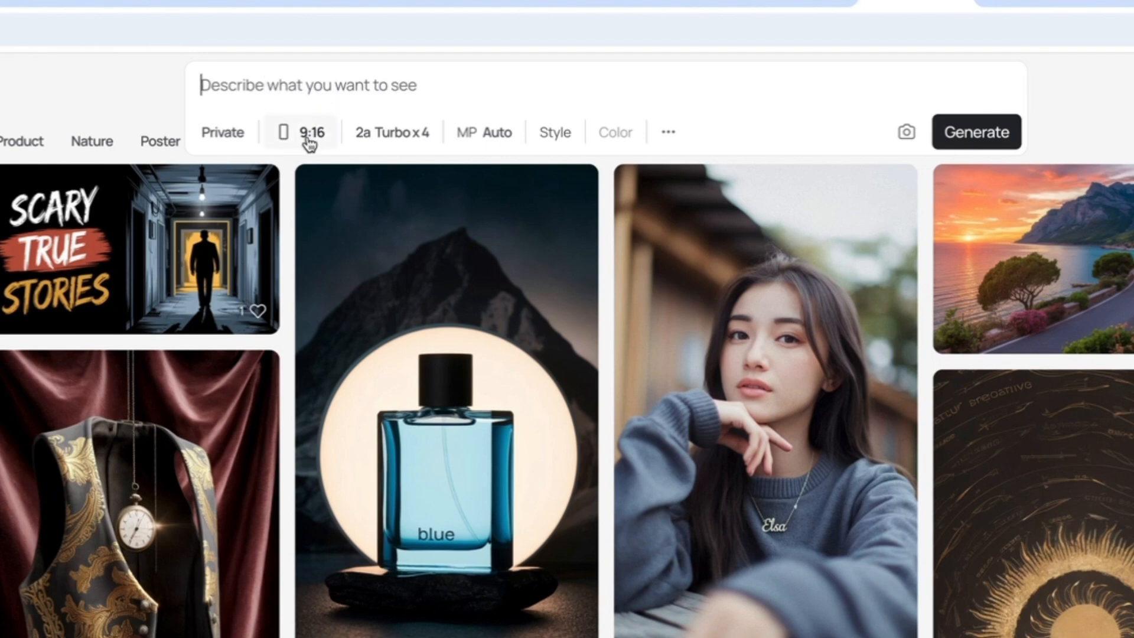
pyautogui.click(300, 131)
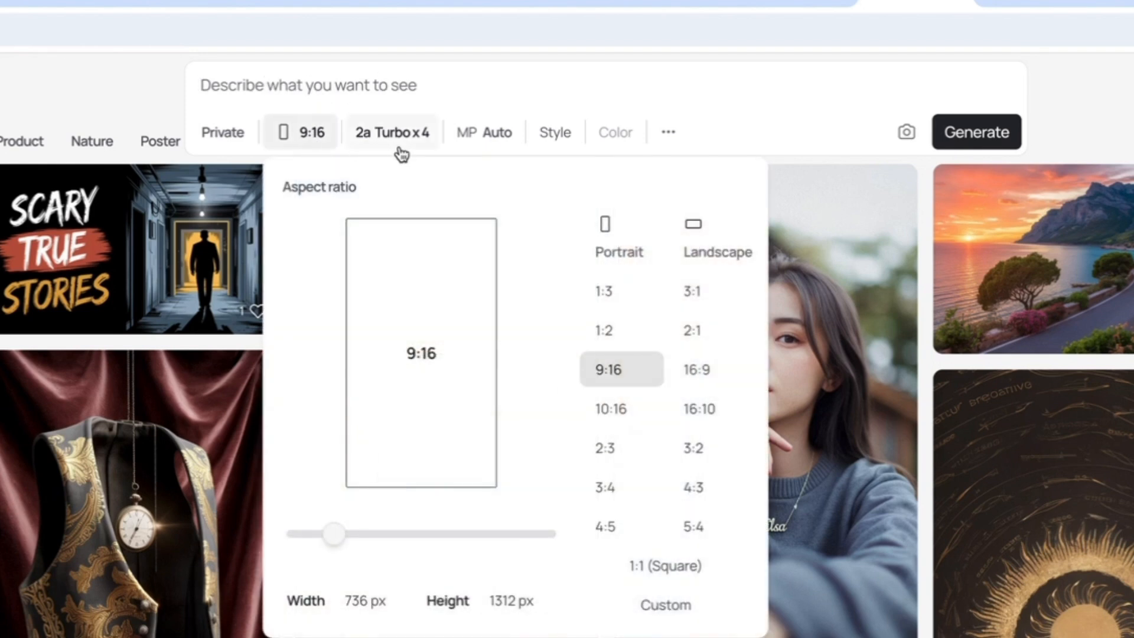
pyautogui.click(392, 132)
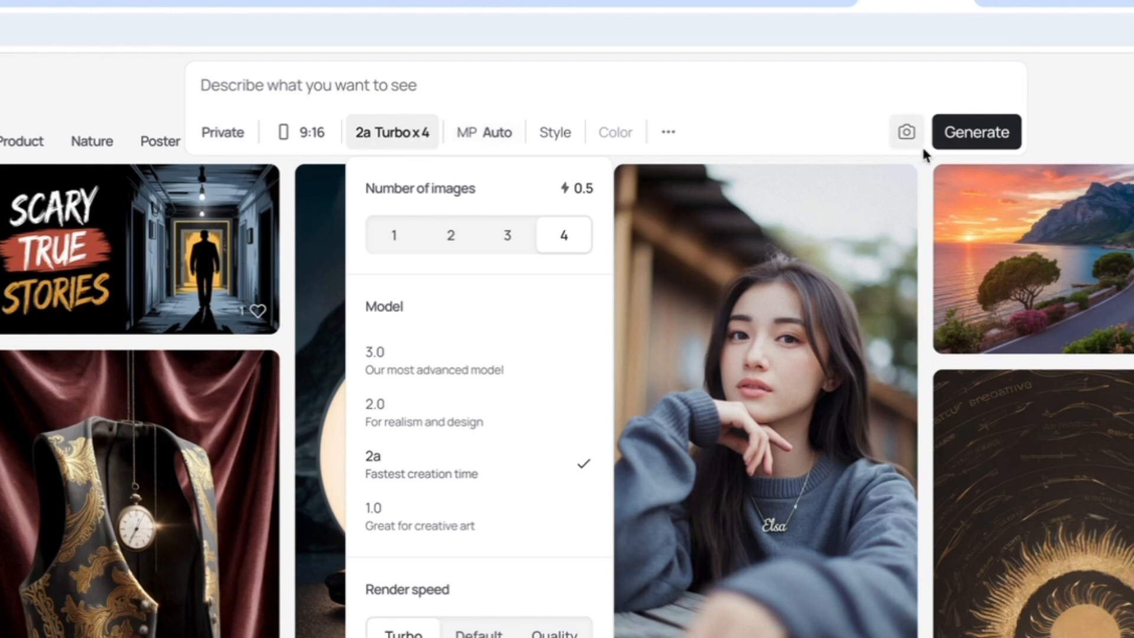
pyautogui.moveTo(975, 144)
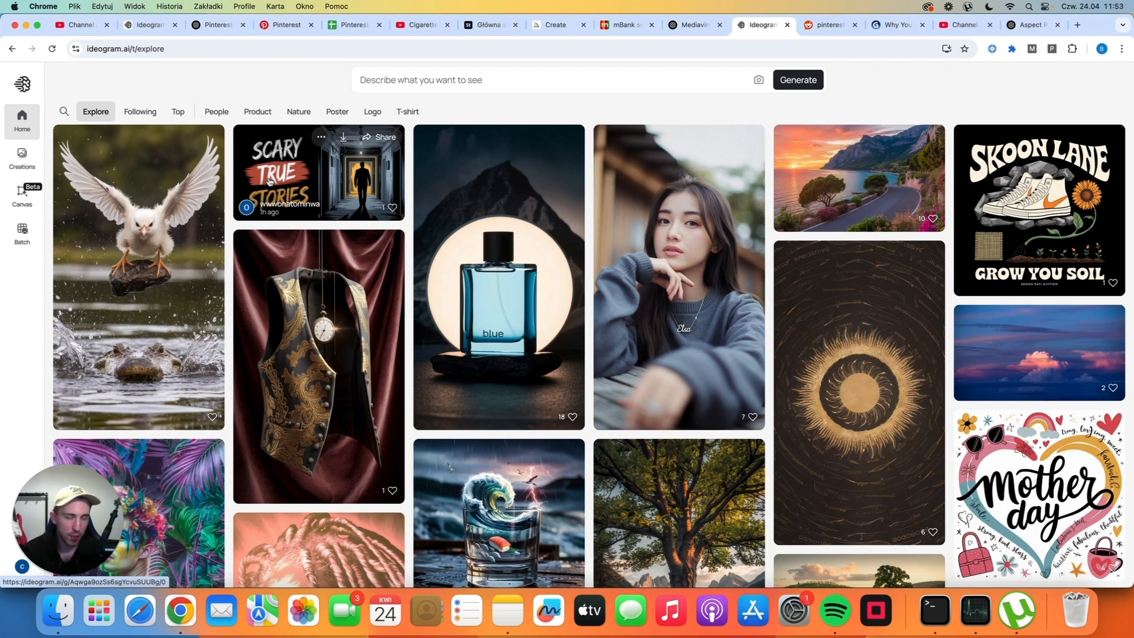
pyautogui.moveTo(497, 275)
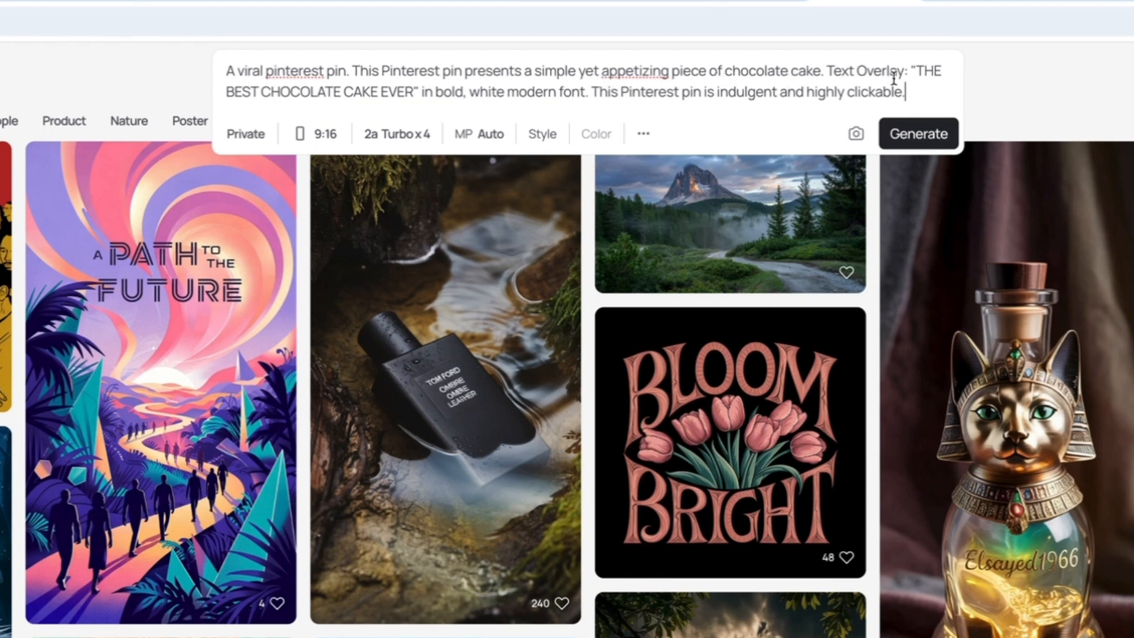
pyautogui.moveTo(416, 109)
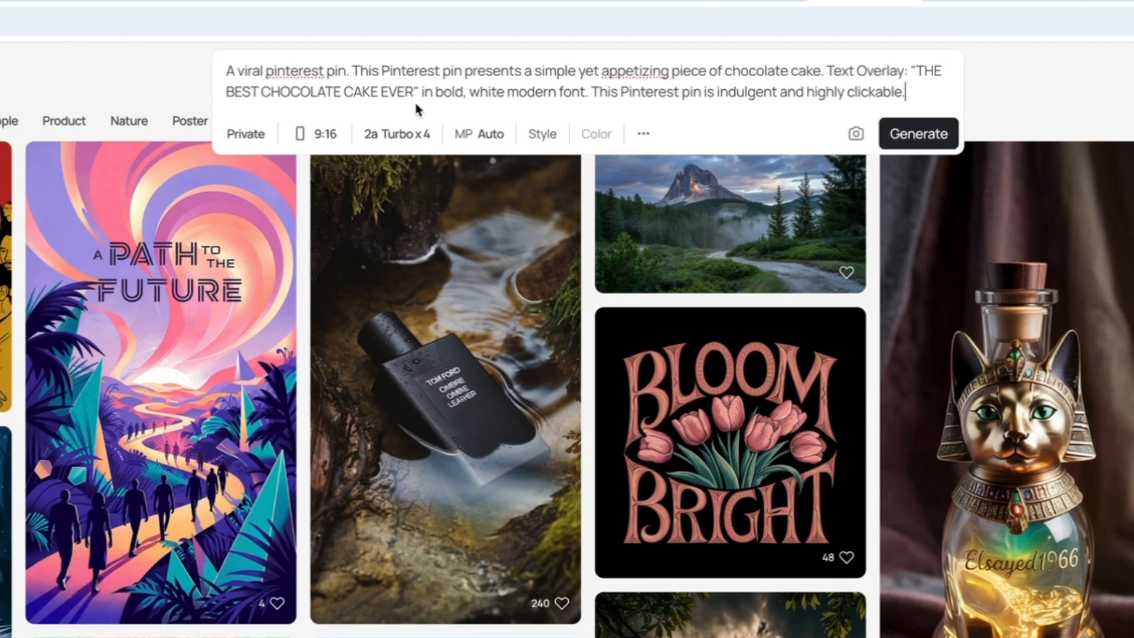
pyautogui.moveTo(582, 108)
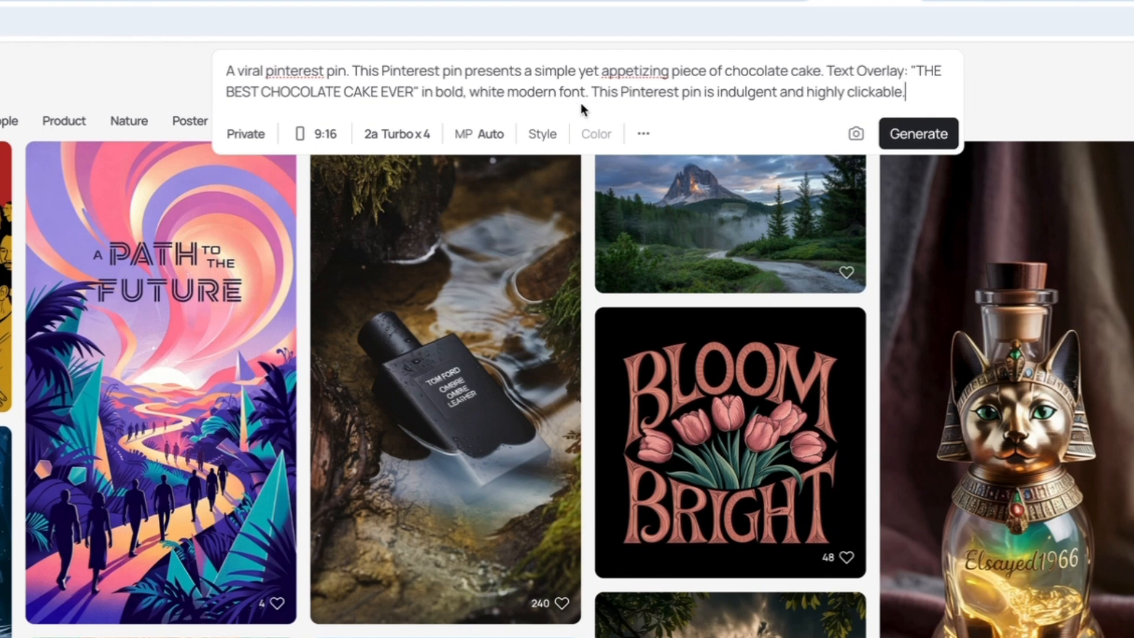
pyautogui.moveTo(726, 116)
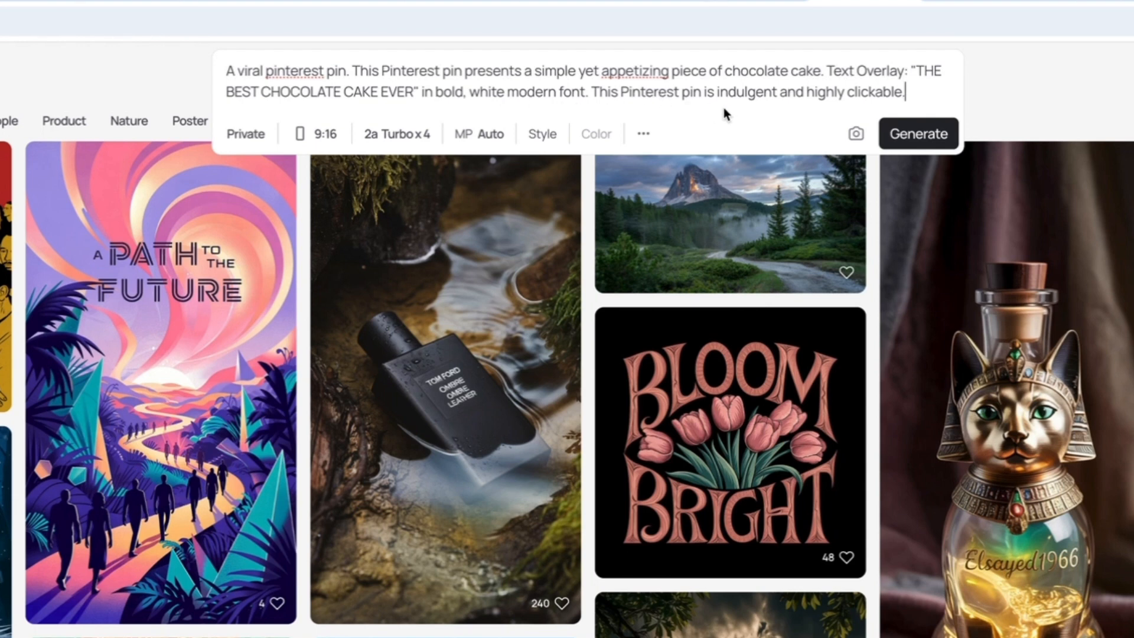
# Generate the chocolate cake Pinterest pin images from the pasted prompt.
pyautogui.click(916, 134)
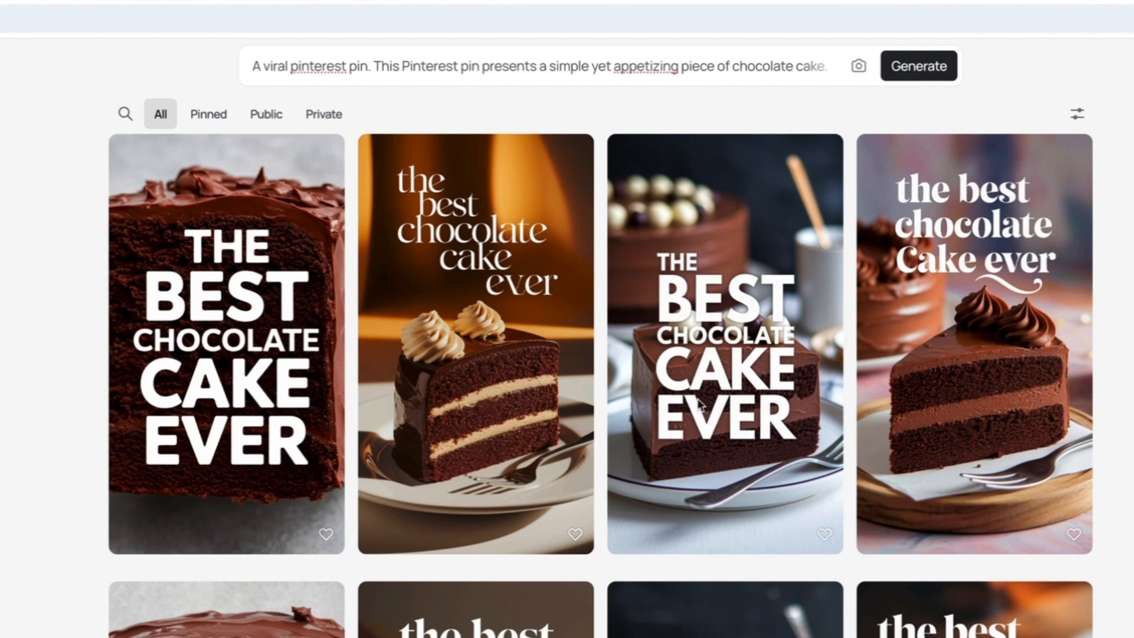
pyautogui.moveTo(225, 321)
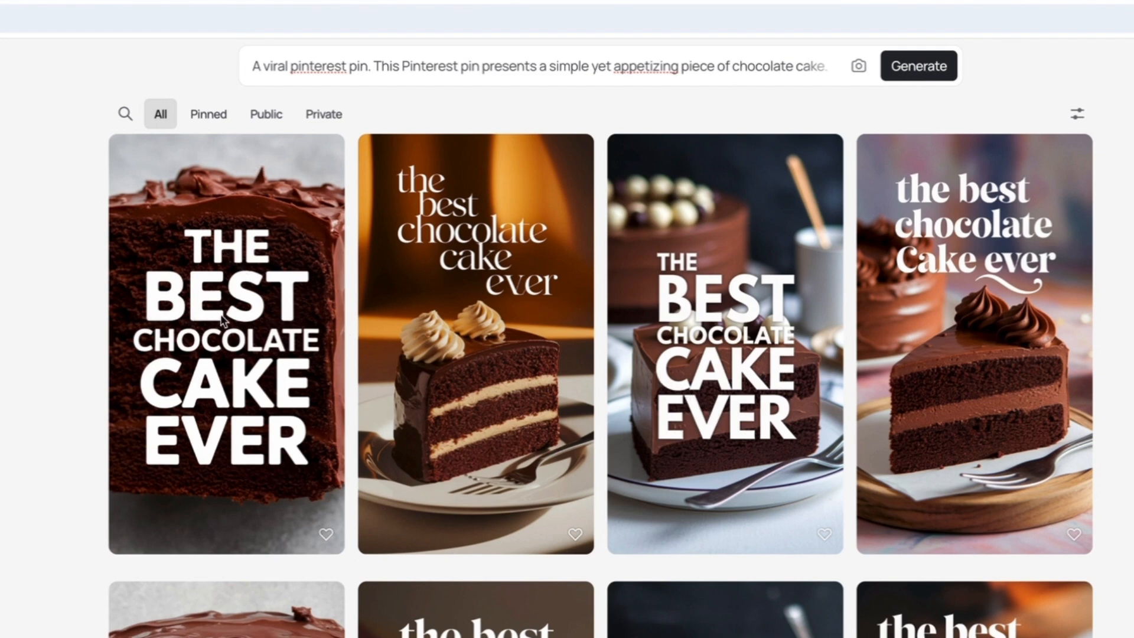
pyautogui.moveTo(482, 323)
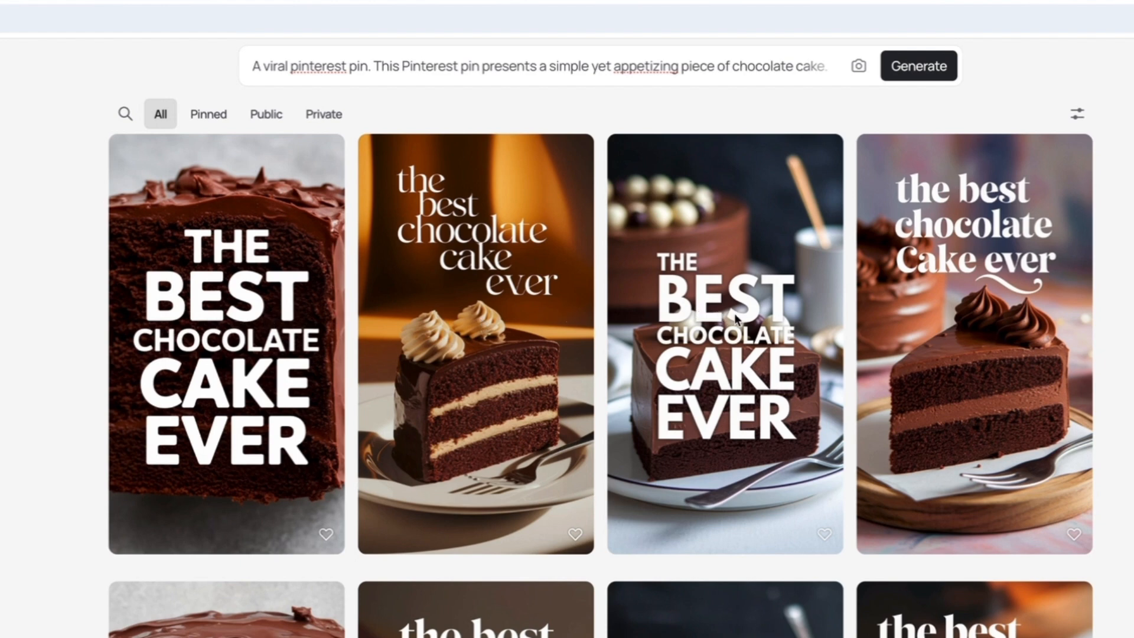
pyautogui.moveTo(732, 320)
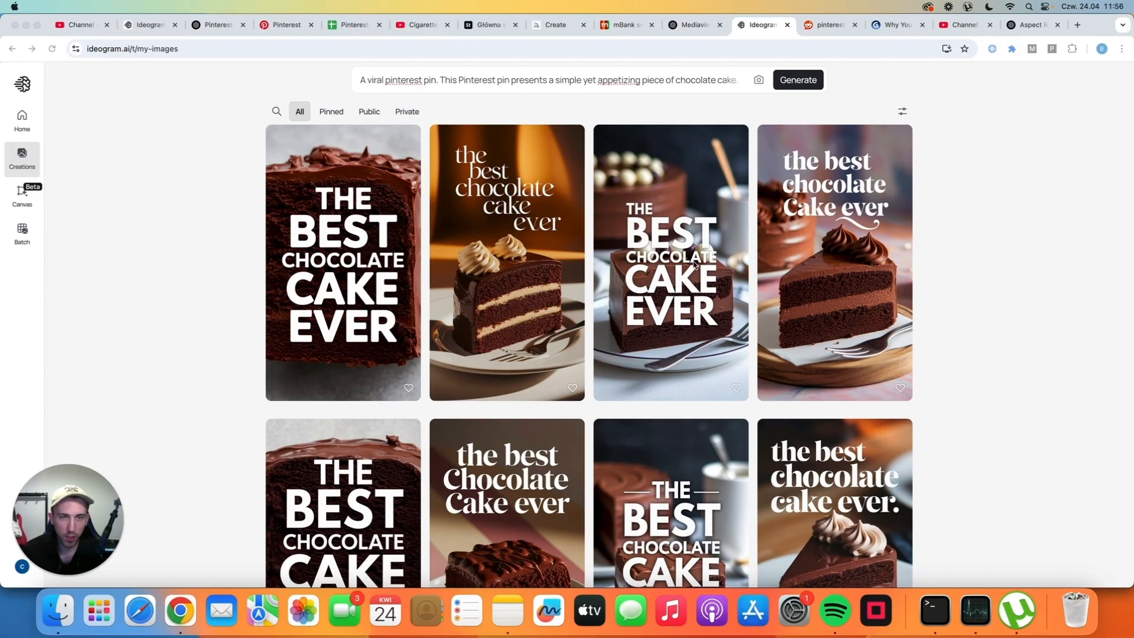
pyautogui.moveTo(750, 258)
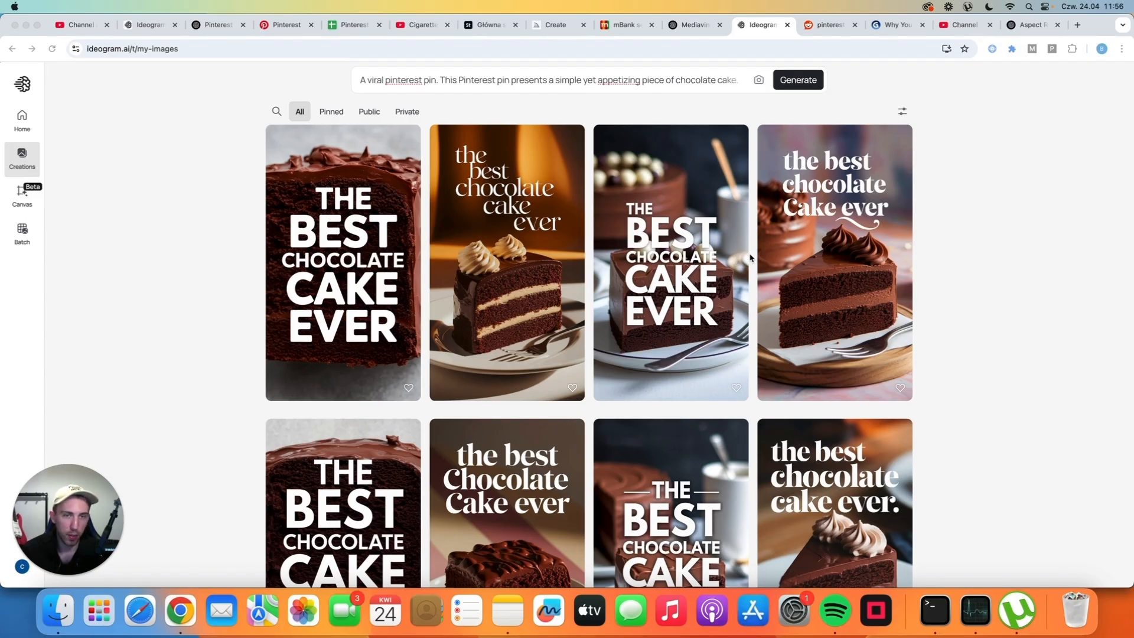
pyautogui.moveTo(529, 122)
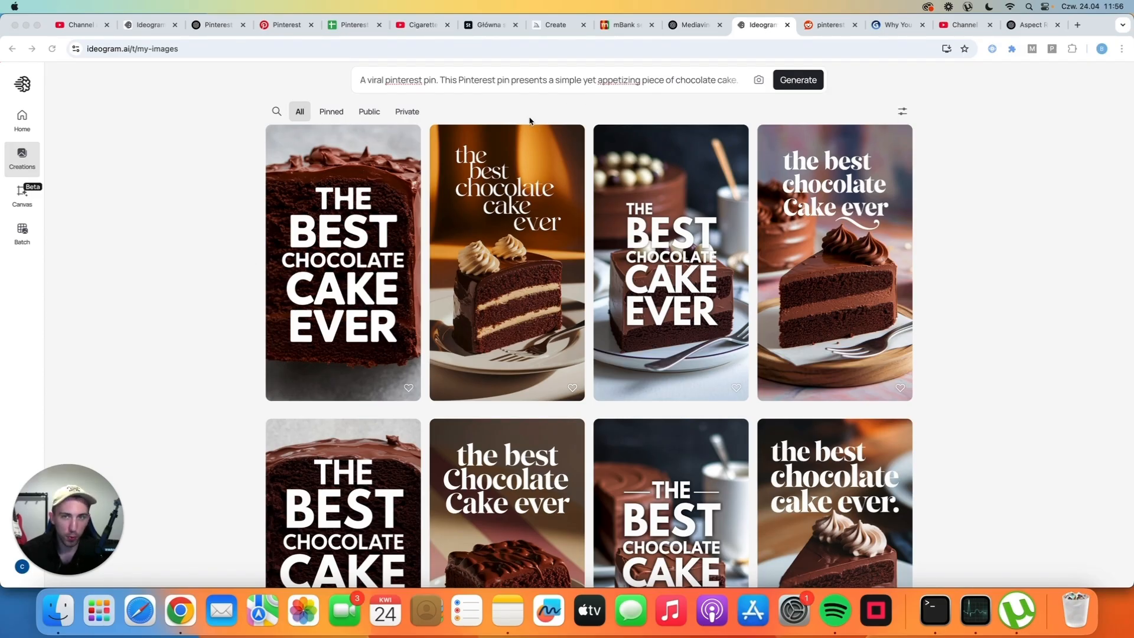
pyautogui.moveTo(209, 195)
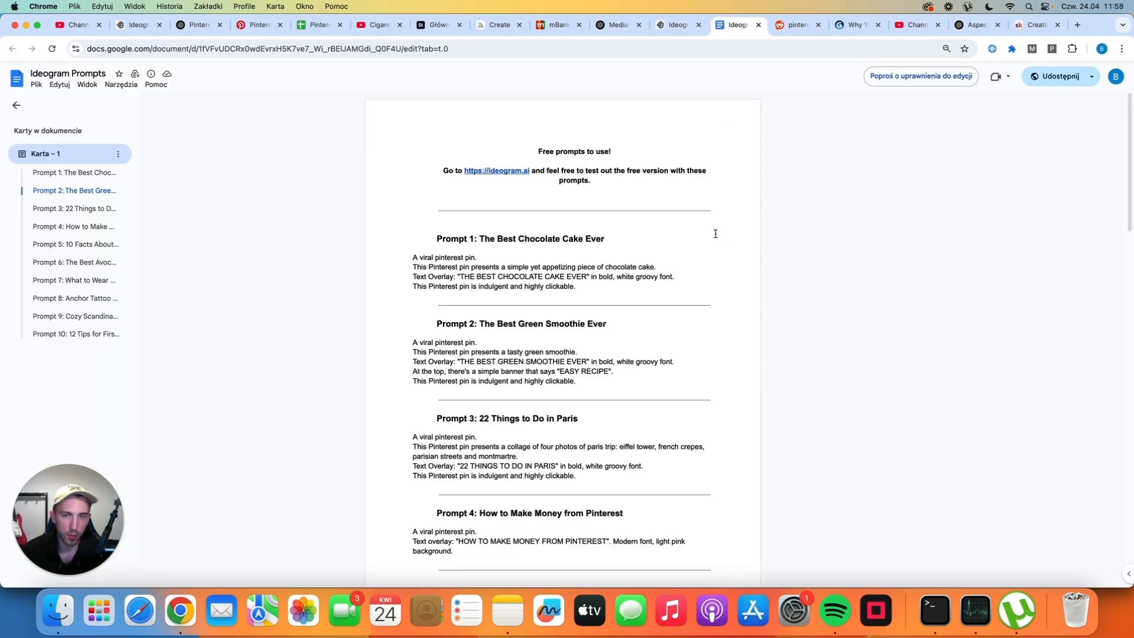
# Scroll through the Ideogram Prompts list down to the Cozy Scandinavian Bedroom prompt.
pyautogui.scroll(-3)
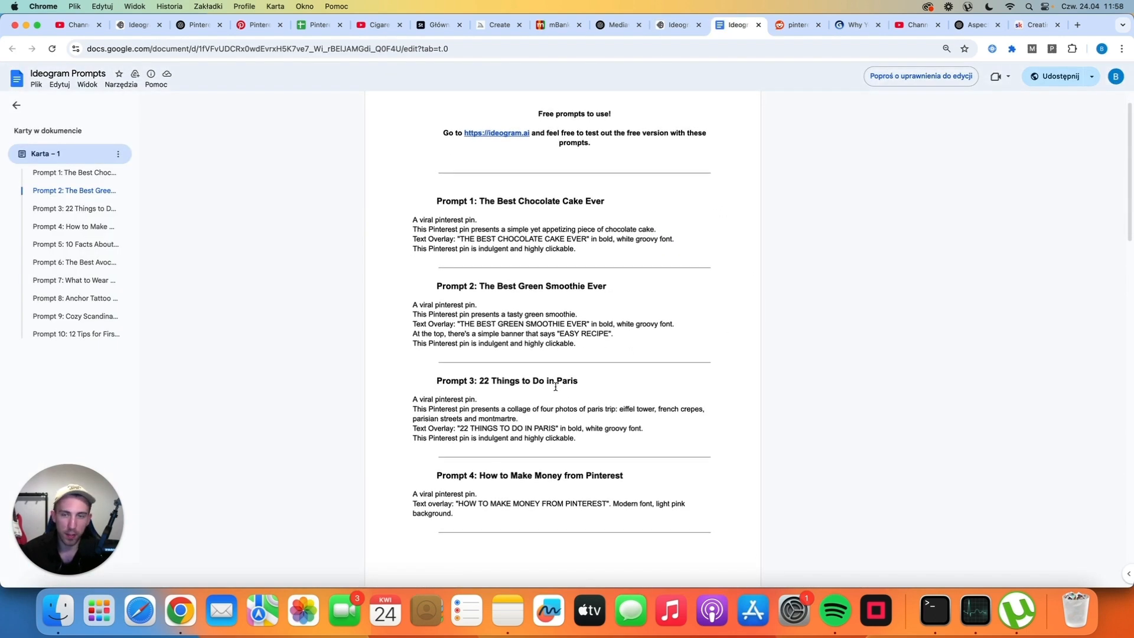
pyautogui.scroll(-3)
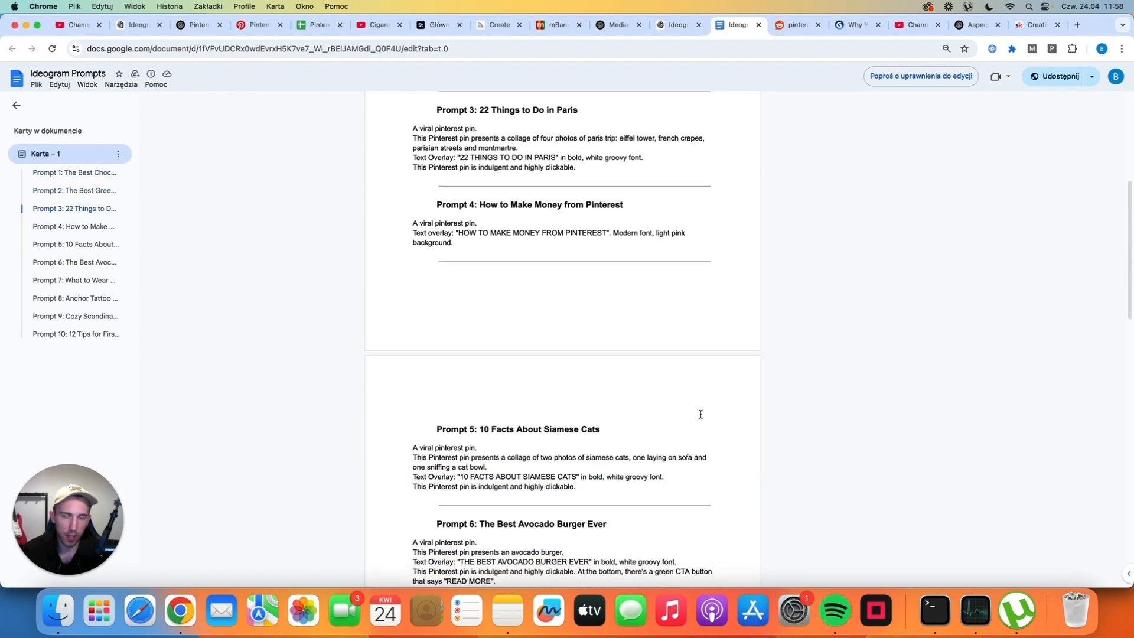
pyautogui.scroll(-3)
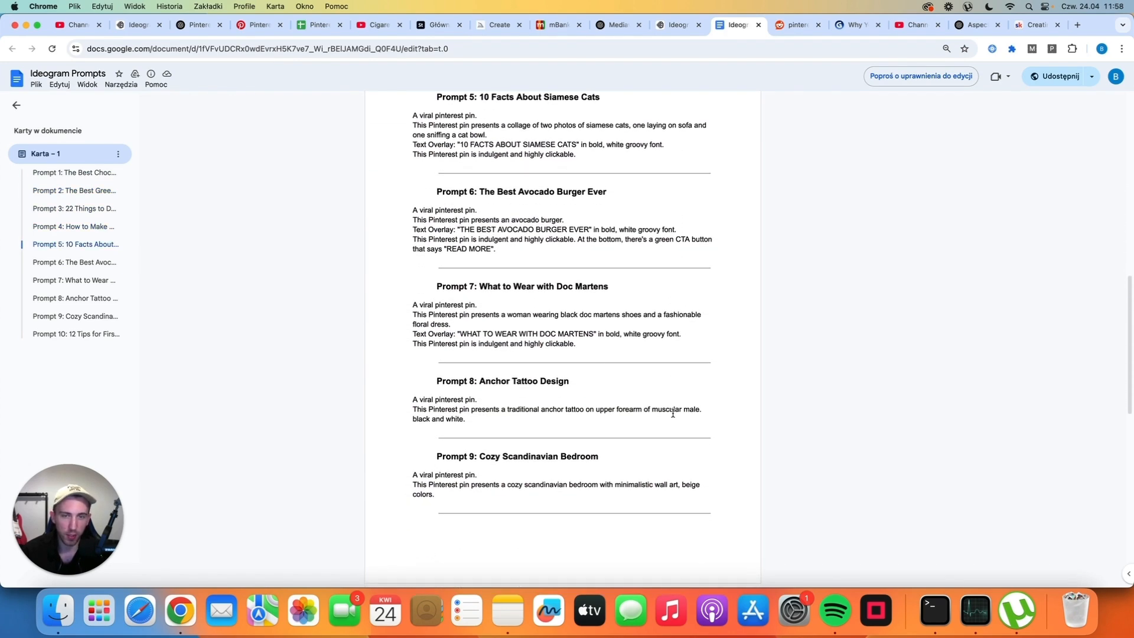
pyautogui.scroll(-3)
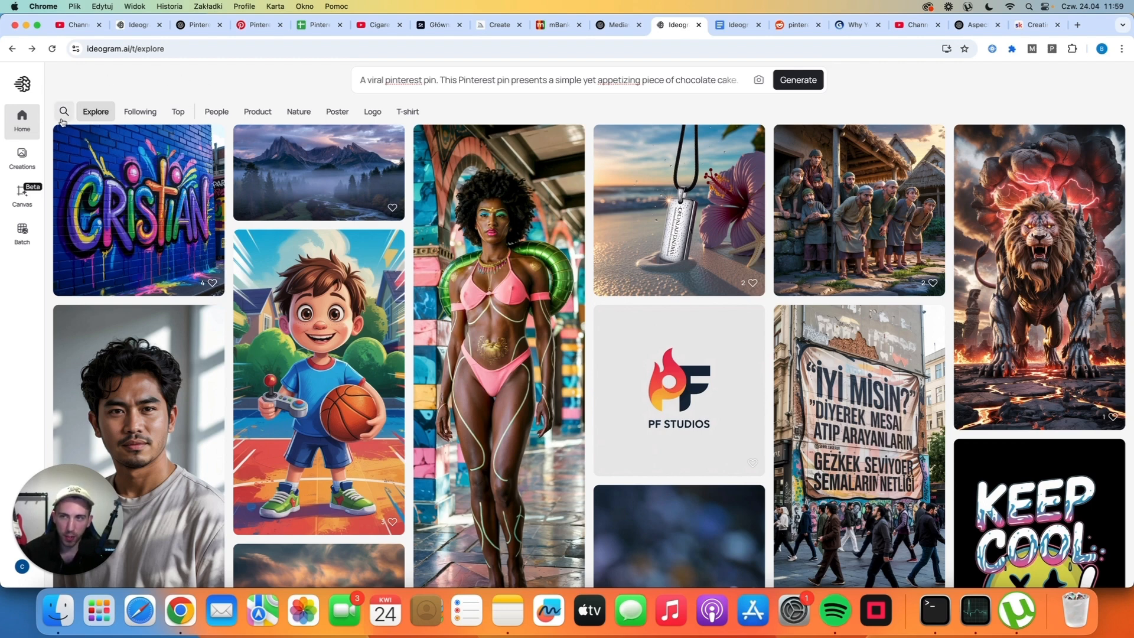
# Search Ideogram for 'pinterest pin' and browse the text-overlay pin results.
pyautogui.write('pinterest pin')
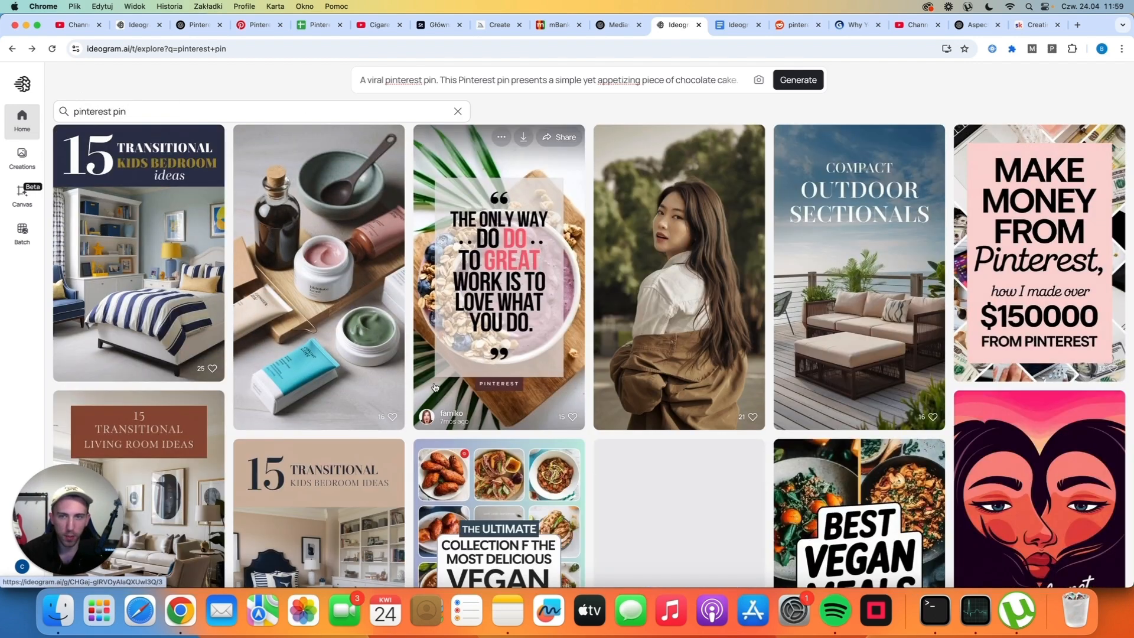
pyautogui.scroll(-3)
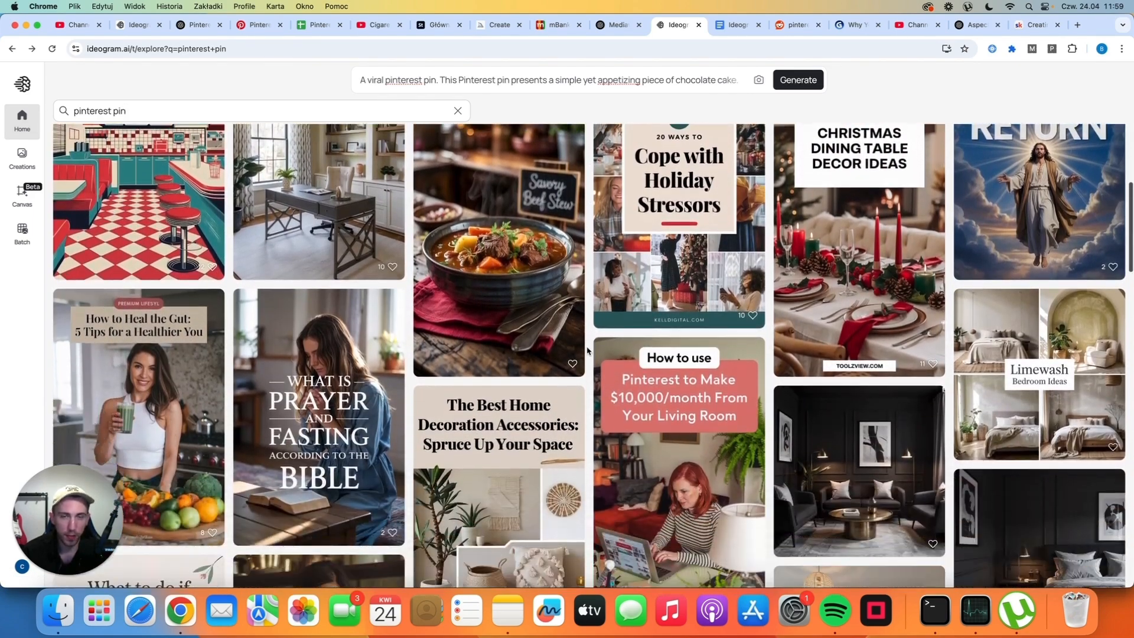
pyautogui.scroll(-3)
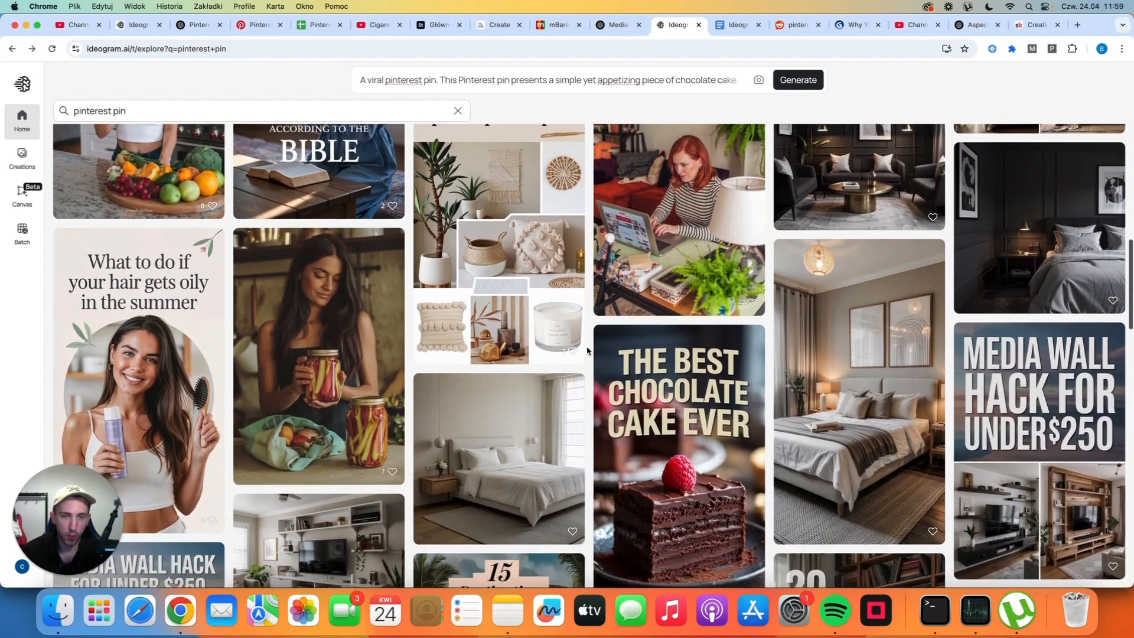
pyautogui.scroll(-3)
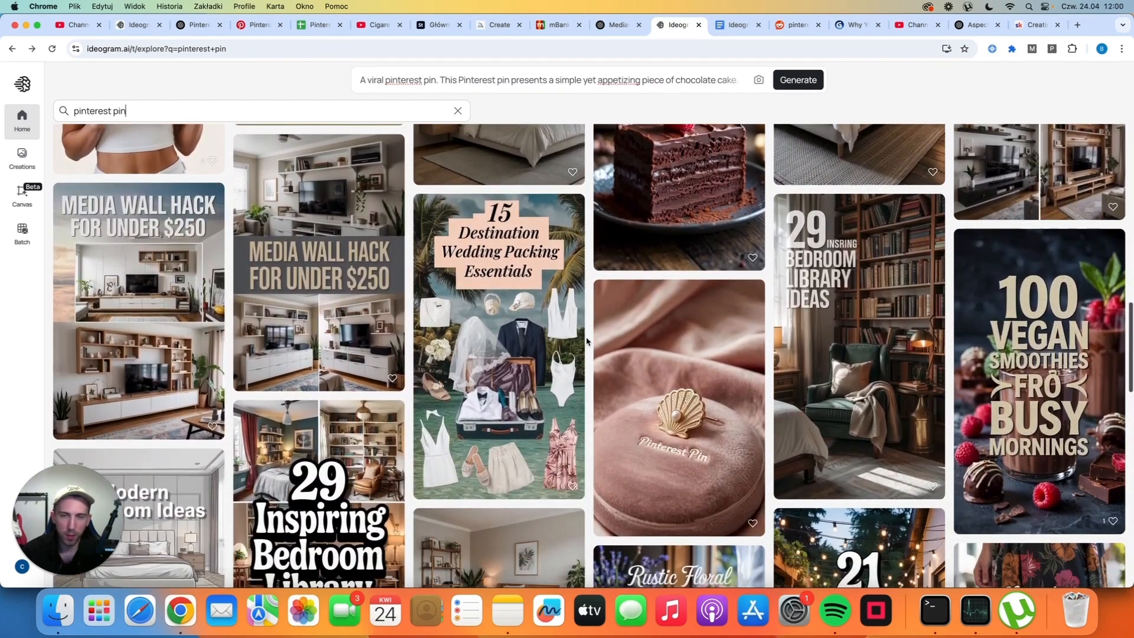
pyautogui.scroll(-3)
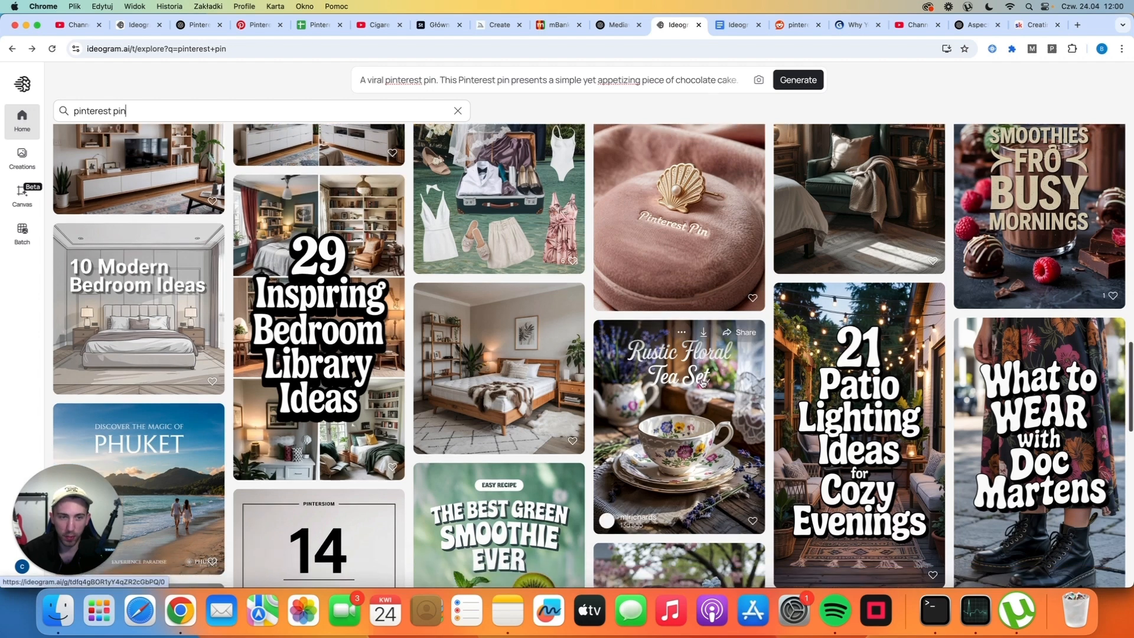
pyautogui.scroll(-3)
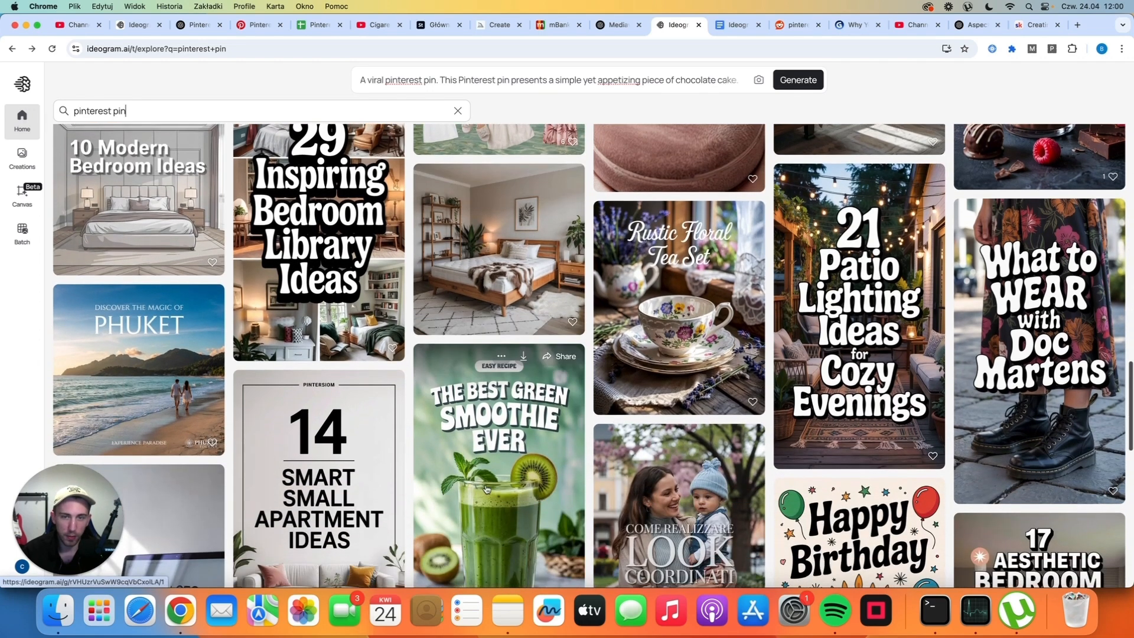
pyautogui.scroll(-3)
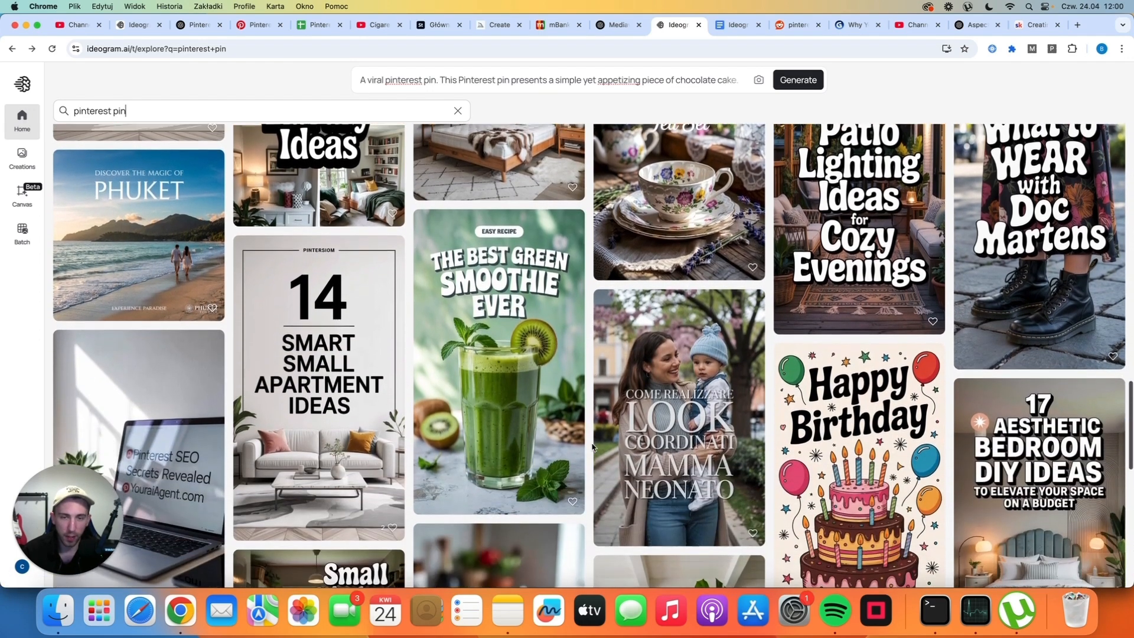
pyautogui.scroll(-3)
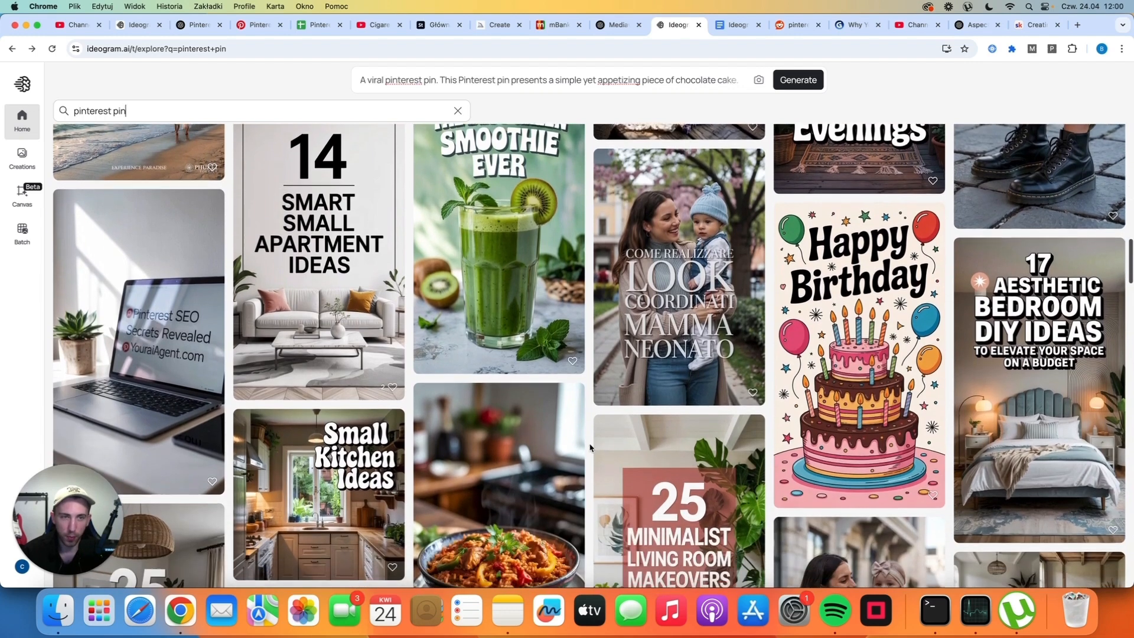
pyautogui.scroll(-3)
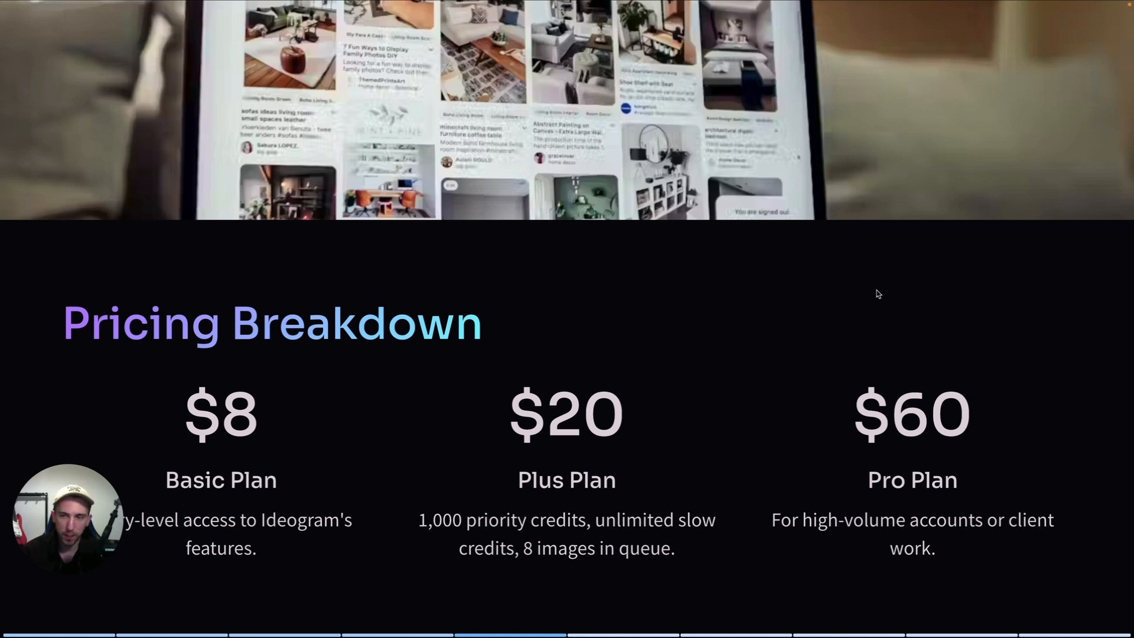
pyautogui.moveTo(281, 469)
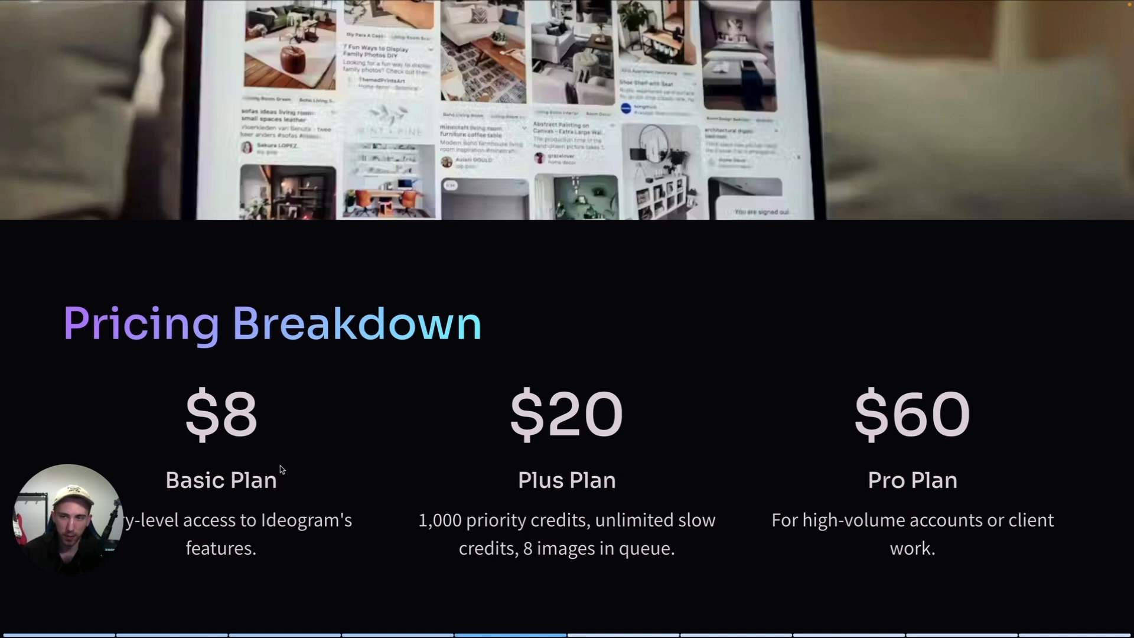
pyautogui.moveTo(544, 483)
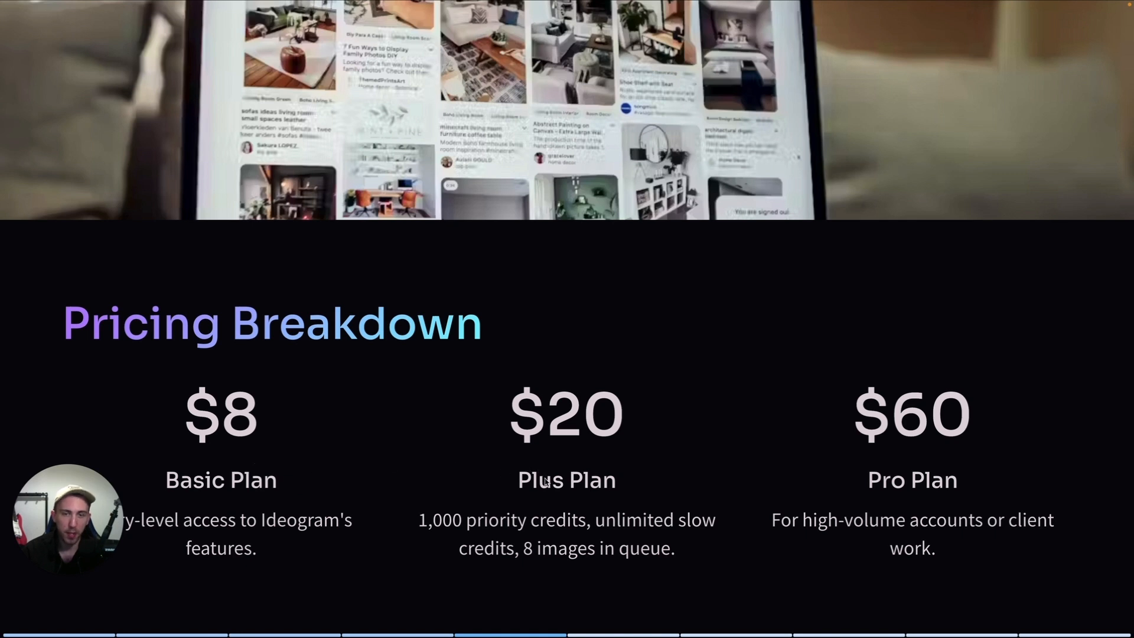
pyautogui.moveTo(720, 468)
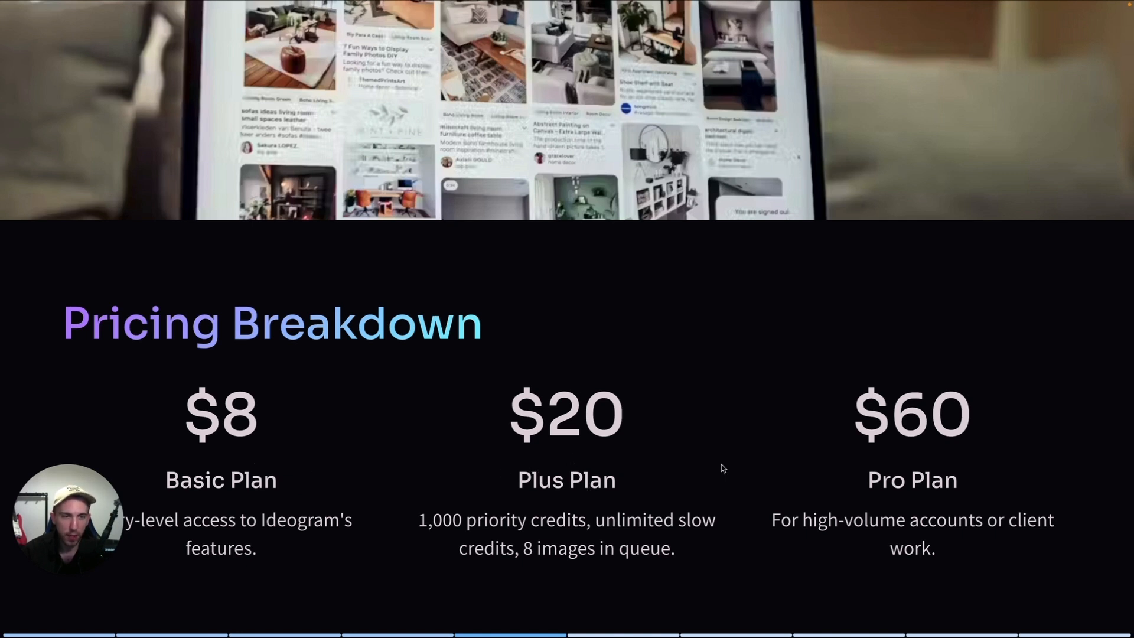
pyautogui.moveTo(978, 460)
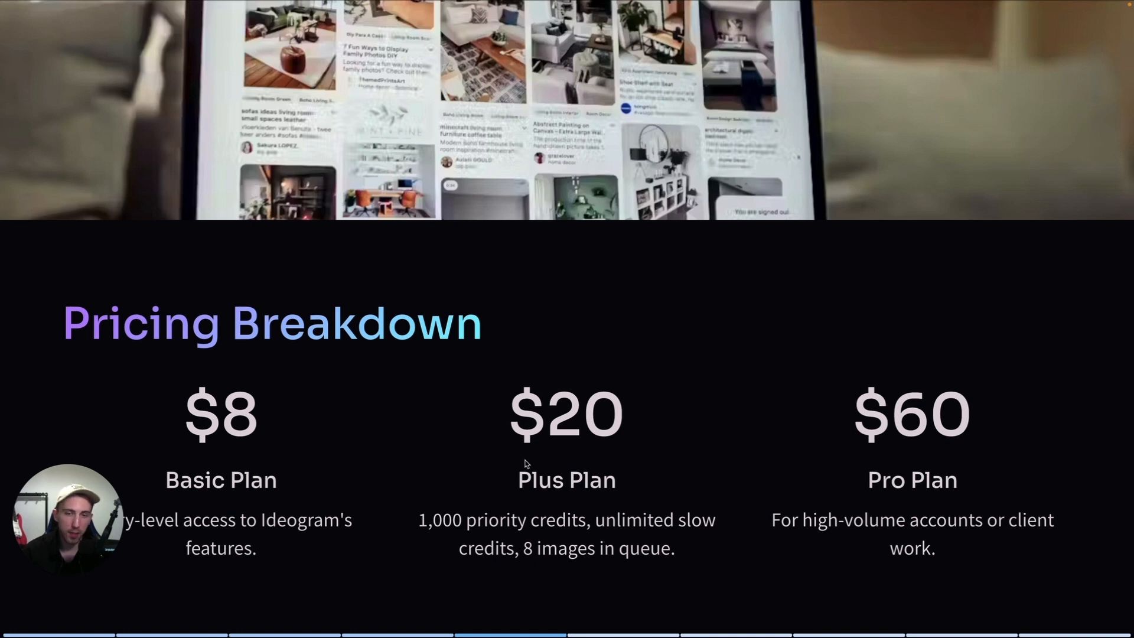
pyautogui.moveTo(447, 459)
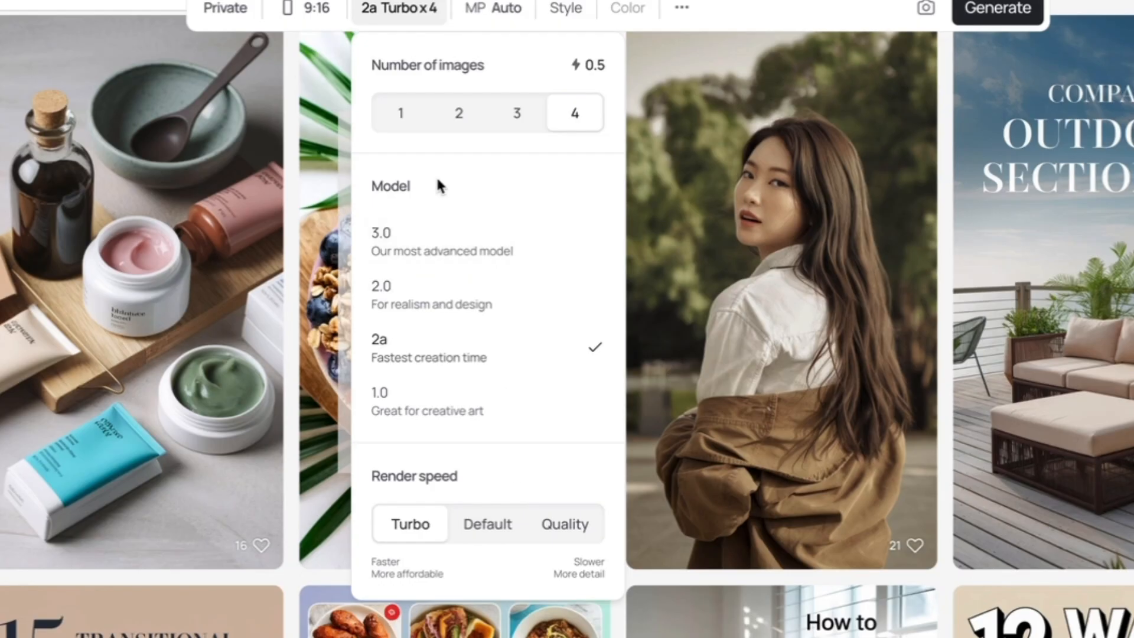
pyautogui.moveTo(485, 196)
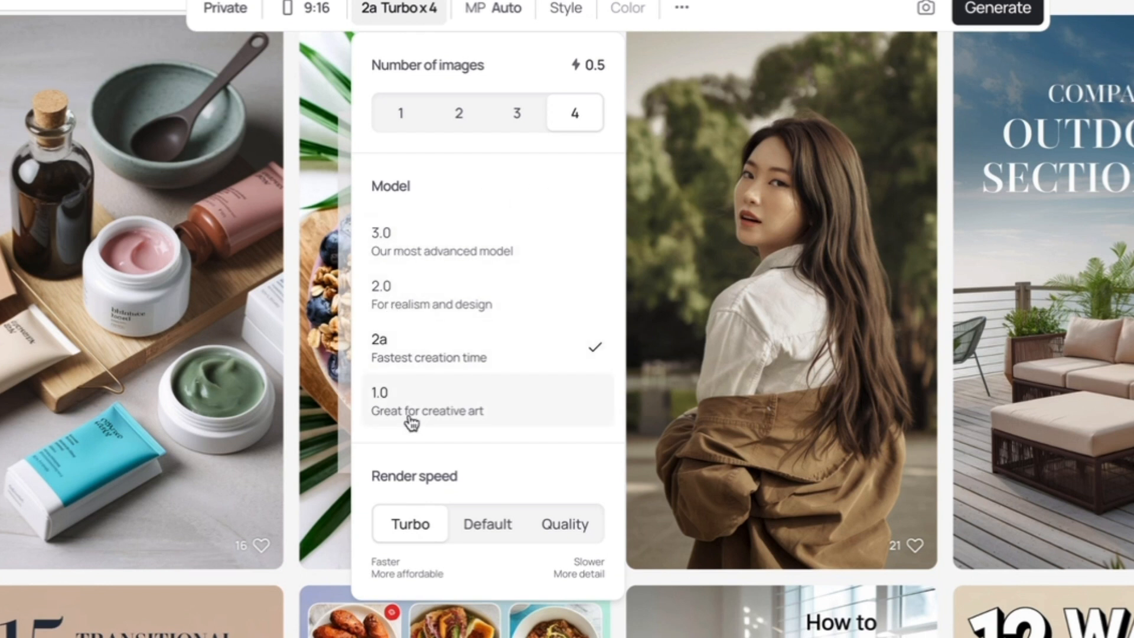
pyautogui.moveTo(447, 420)
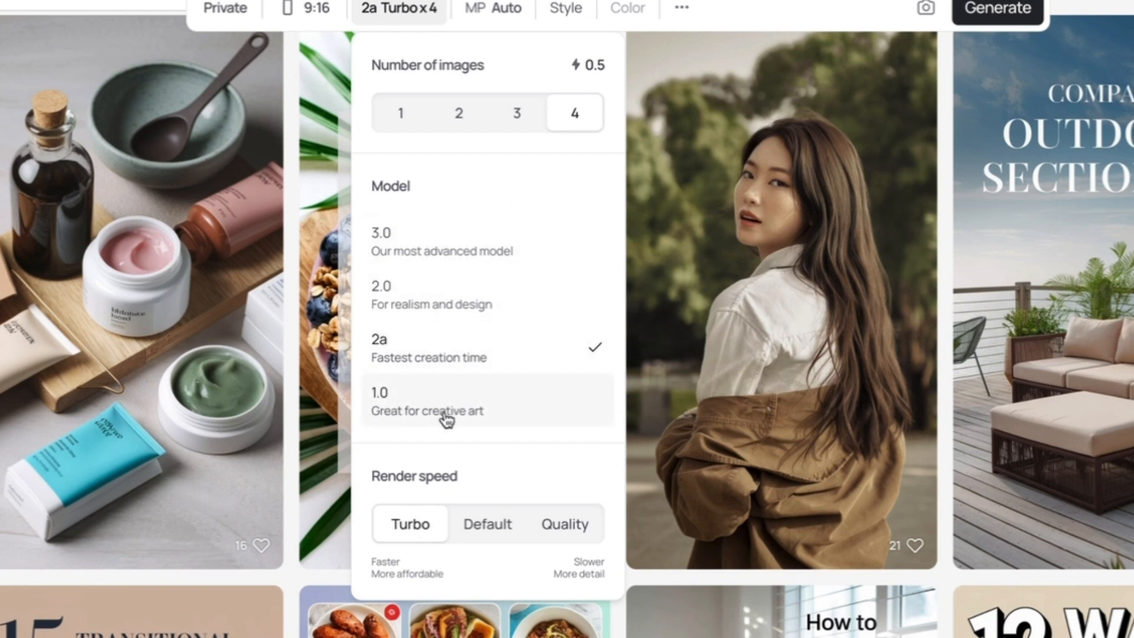
pyautogui.moveTo(463, 448)
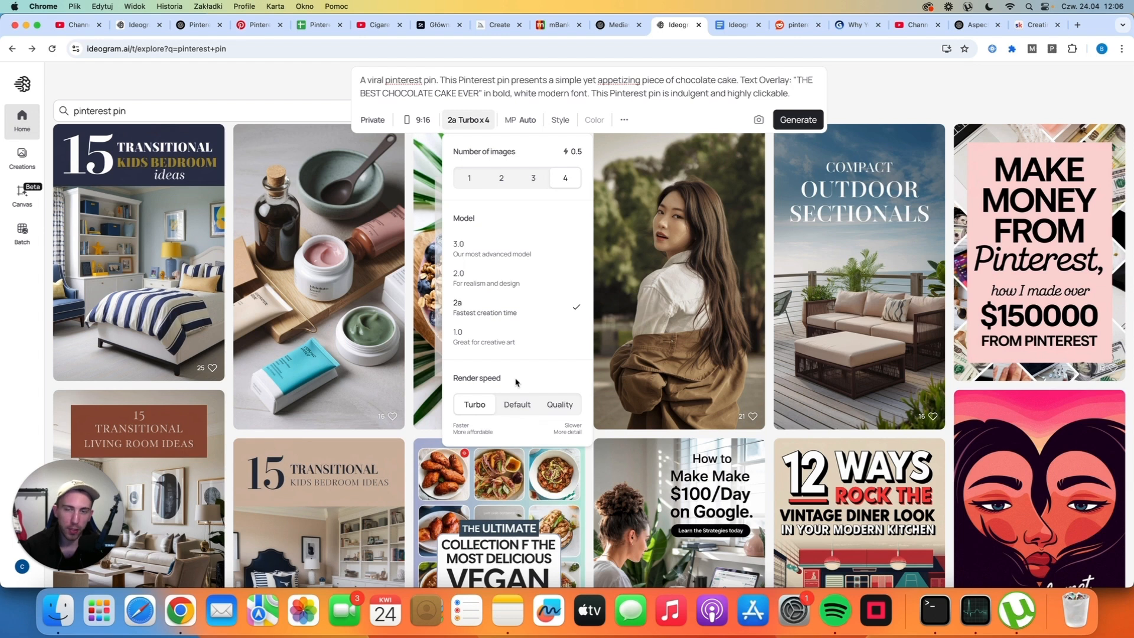
pyautogui.moveTo(577, 161)
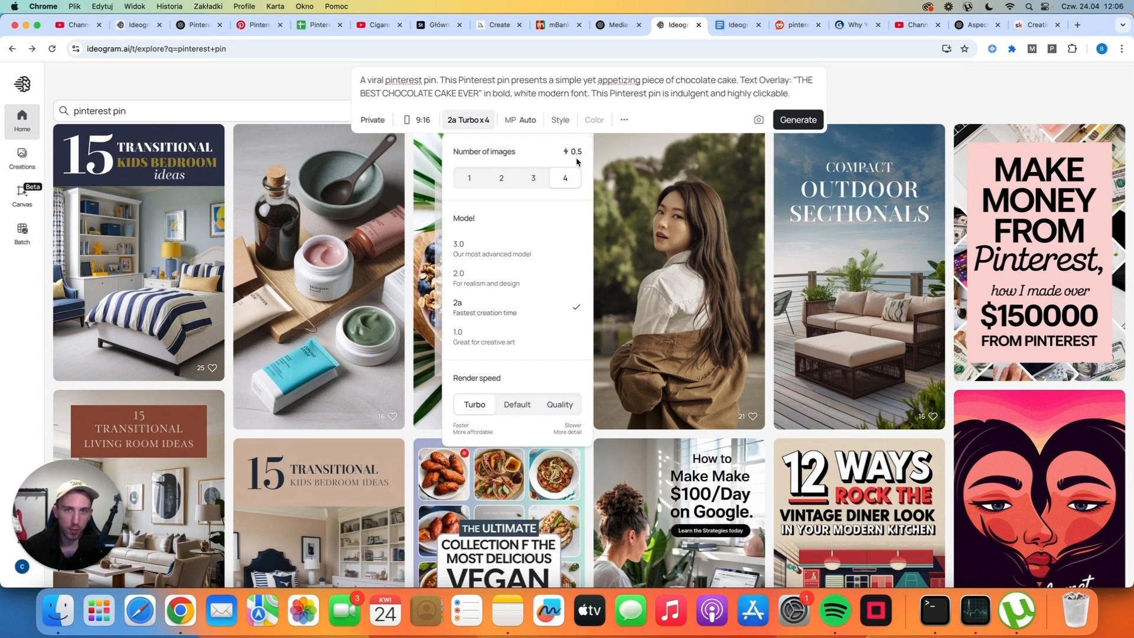
pyautogui.moveTo(569, 187)
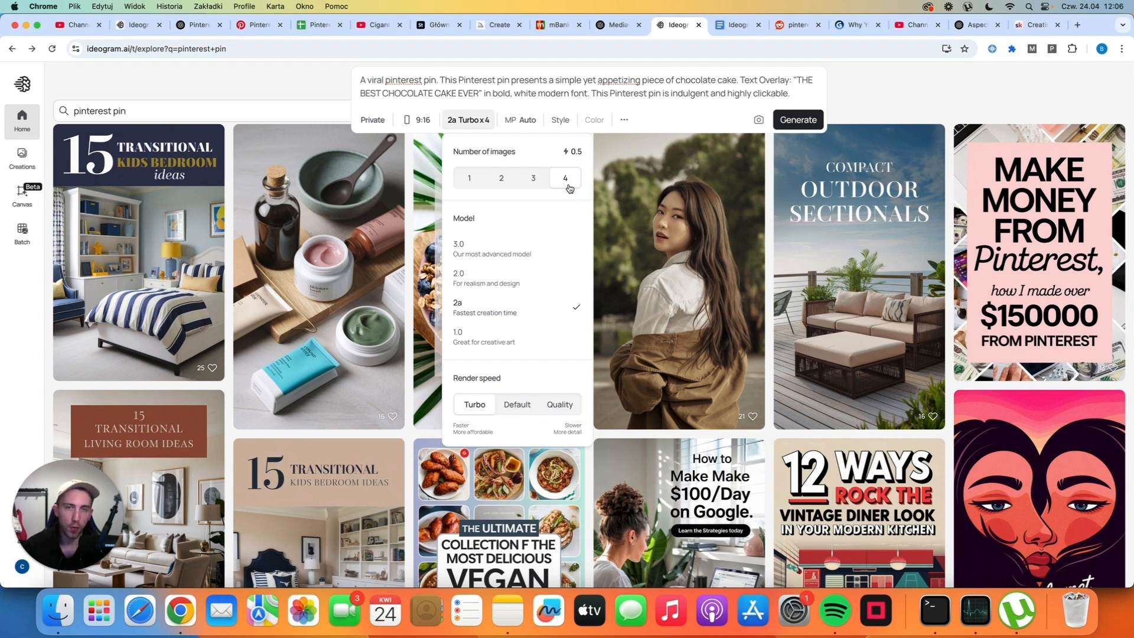
pyautogui.moveTo(562, 212)
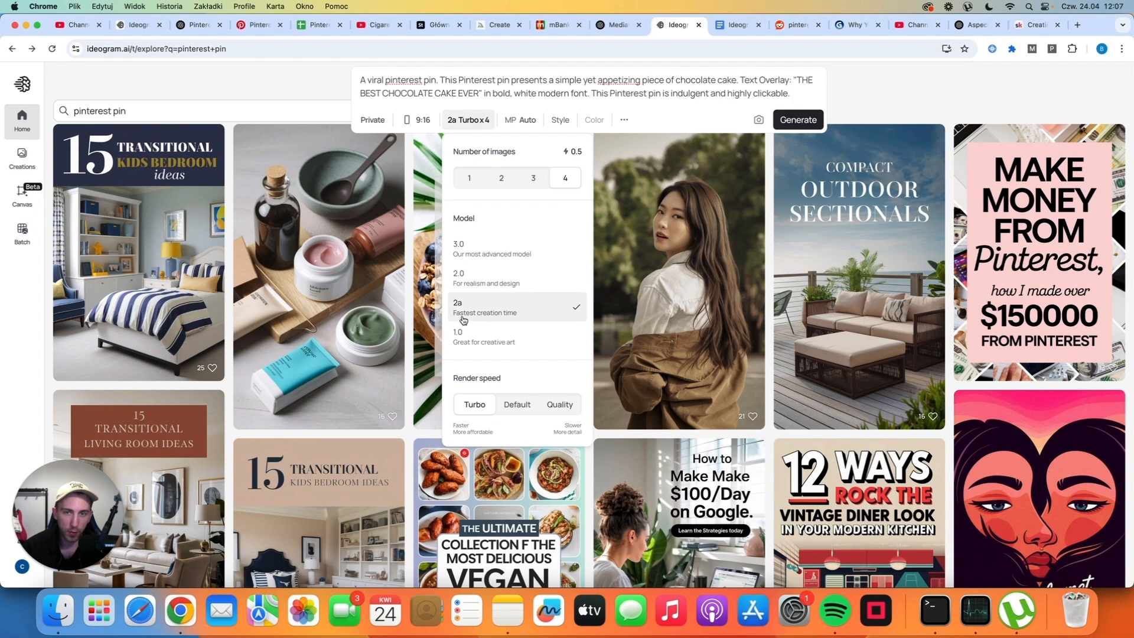
pyautogui.moveTo(475, 317)
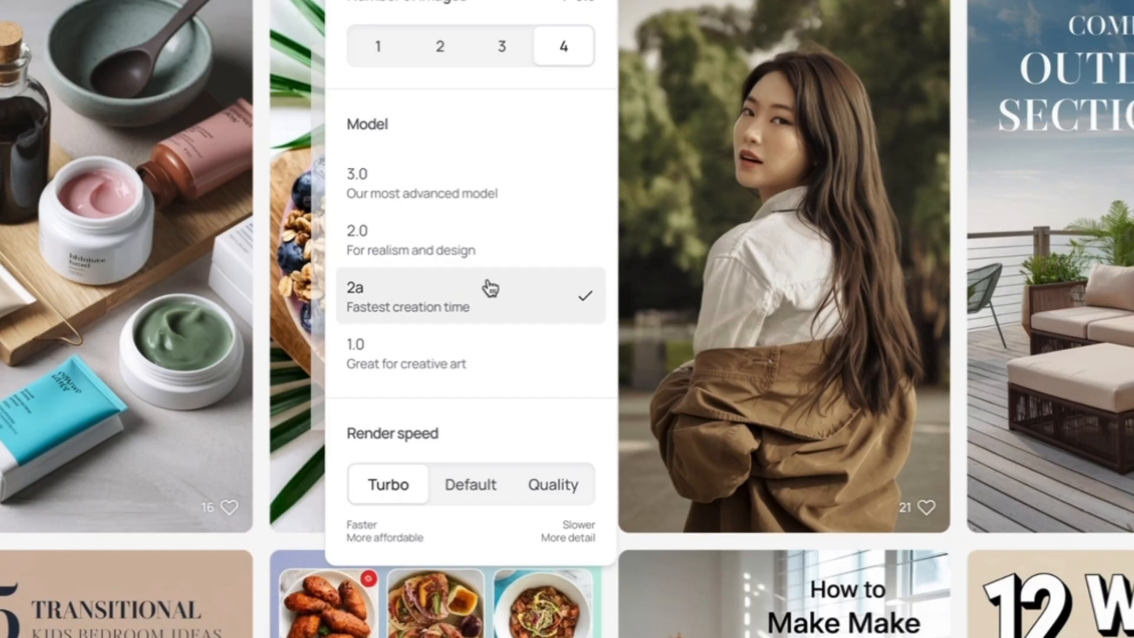
pyautogui.moveTo(376, 240)
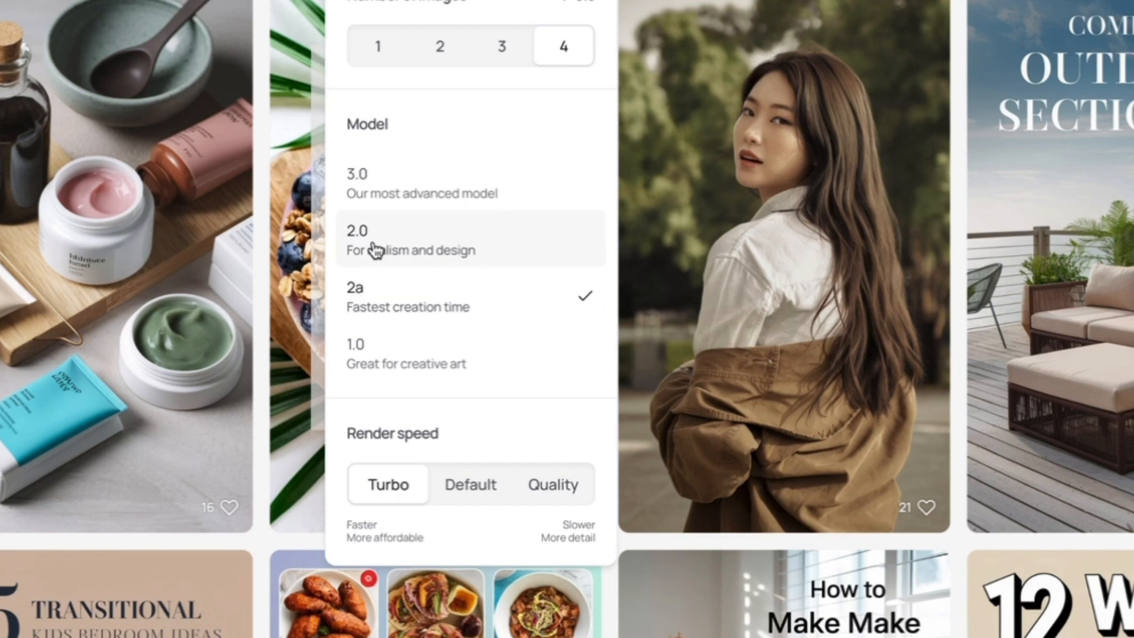
pyautogui.moveTo(371, 183)
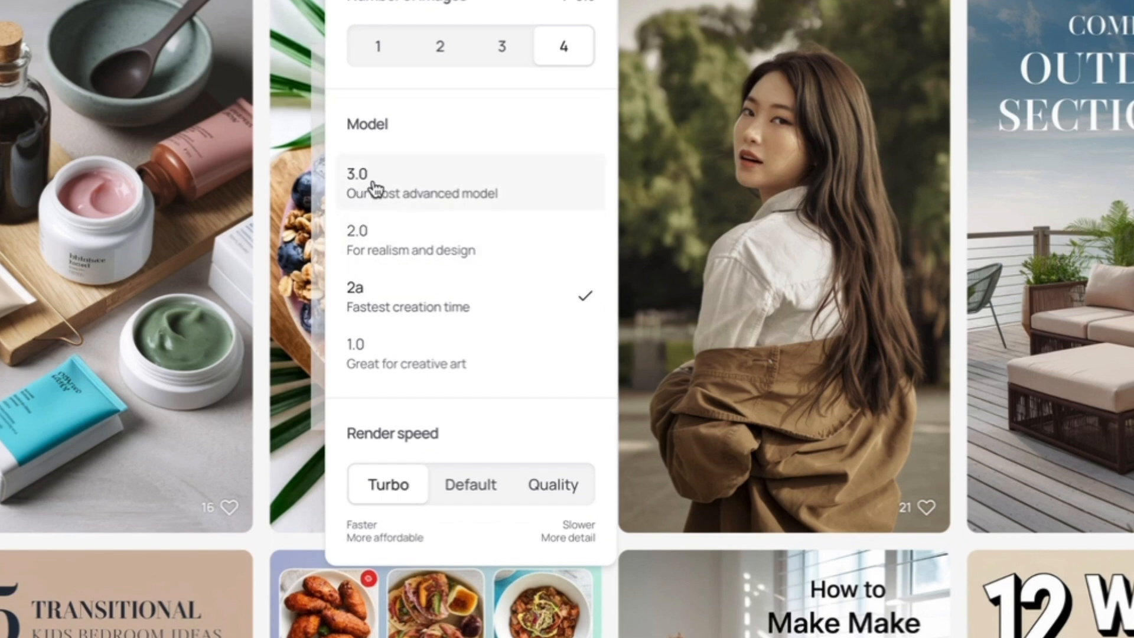
pyautogui.moveTo(389, 239)
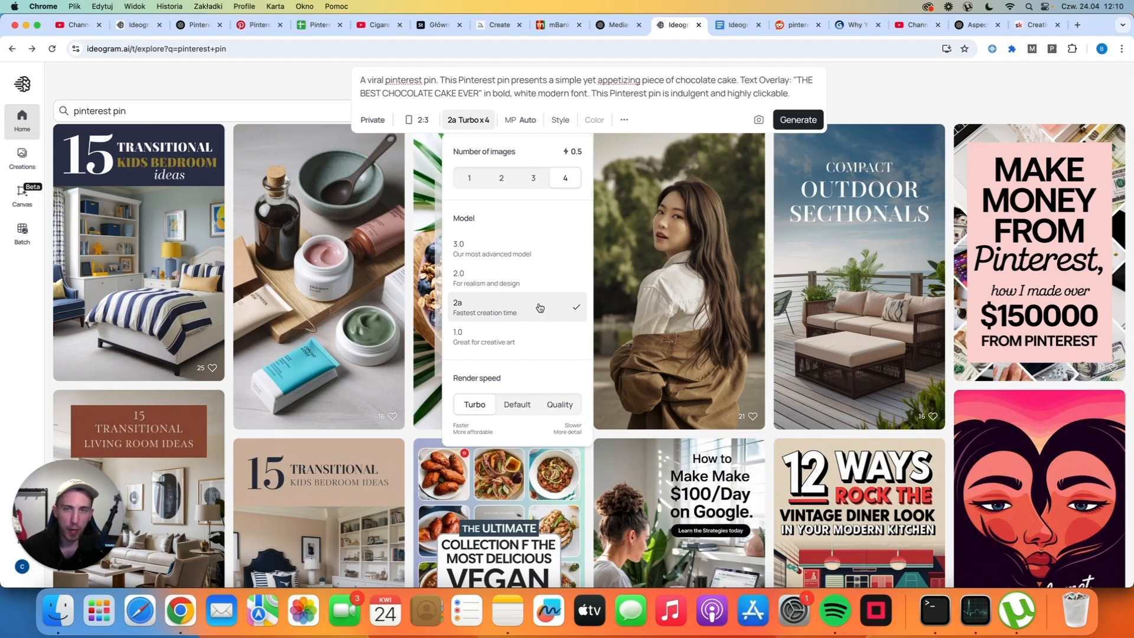
# Try 1:2 and 1:1 aspect ratios, then settle on 9:16 portrait (736×1312 px).
pyautogui.click(421, 119)
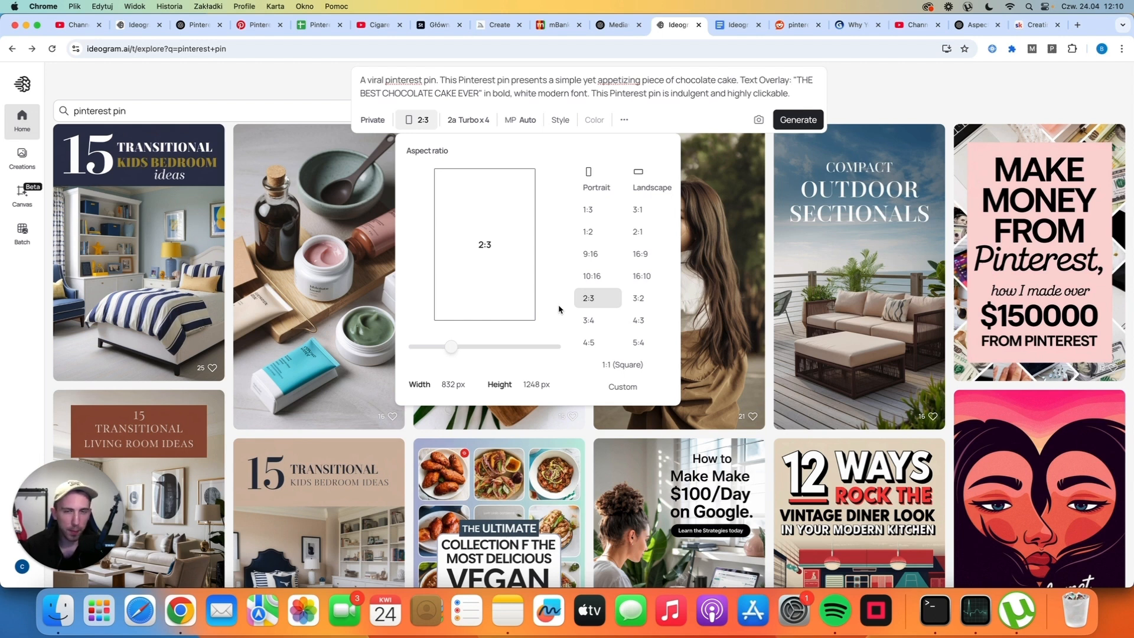
pyautogui.moveTo(568, 276)
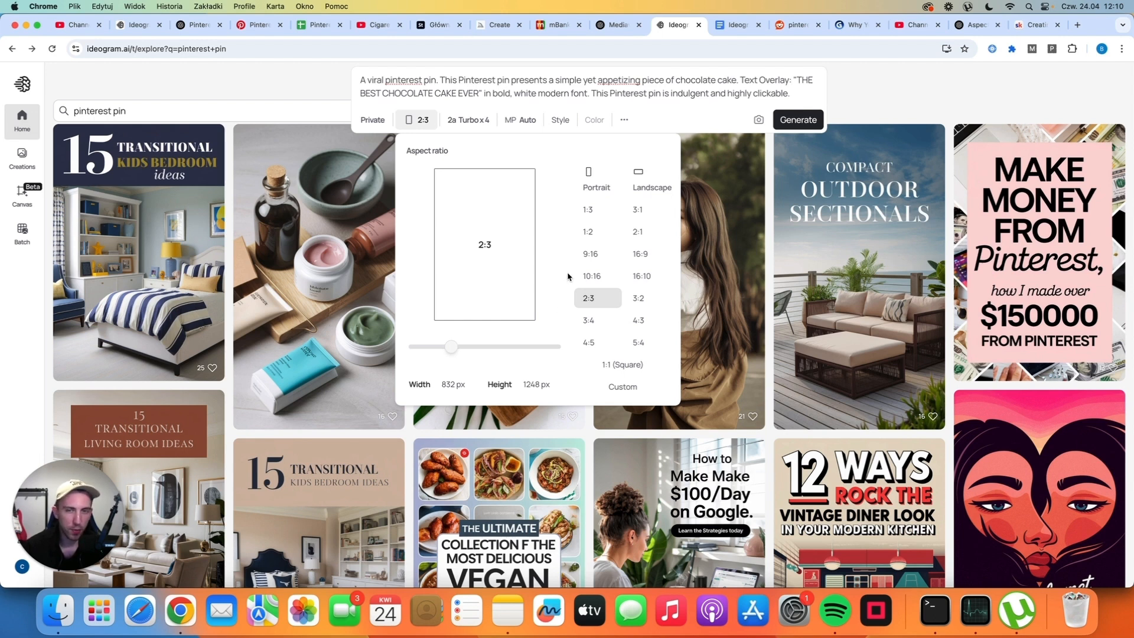
pyautogui.click(590, 254)
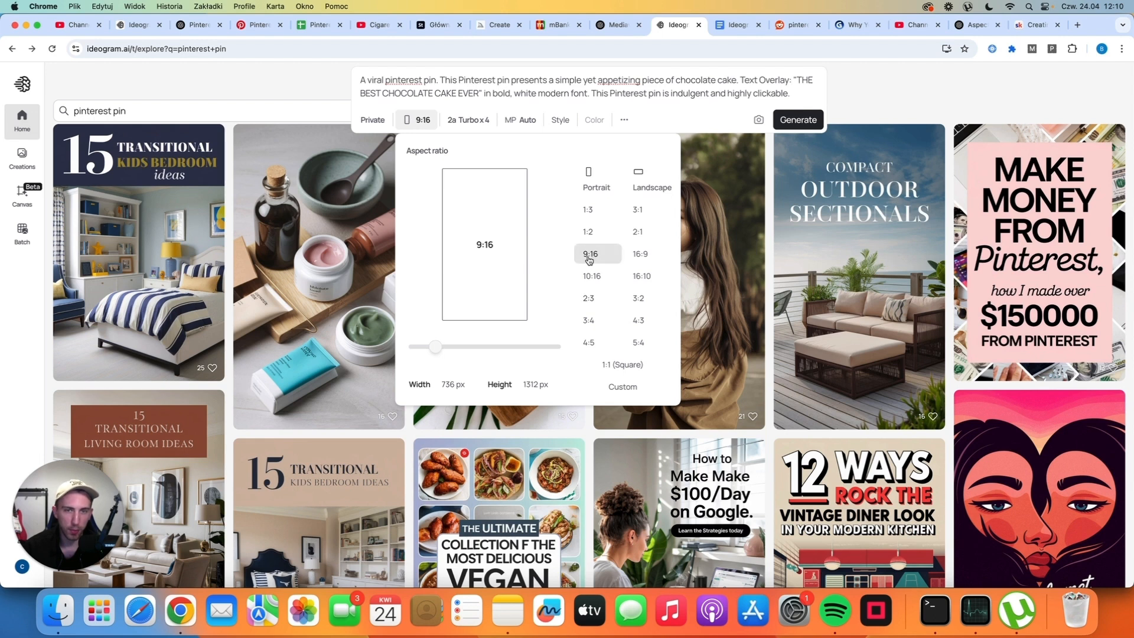
pyautogui.click(588, 232)
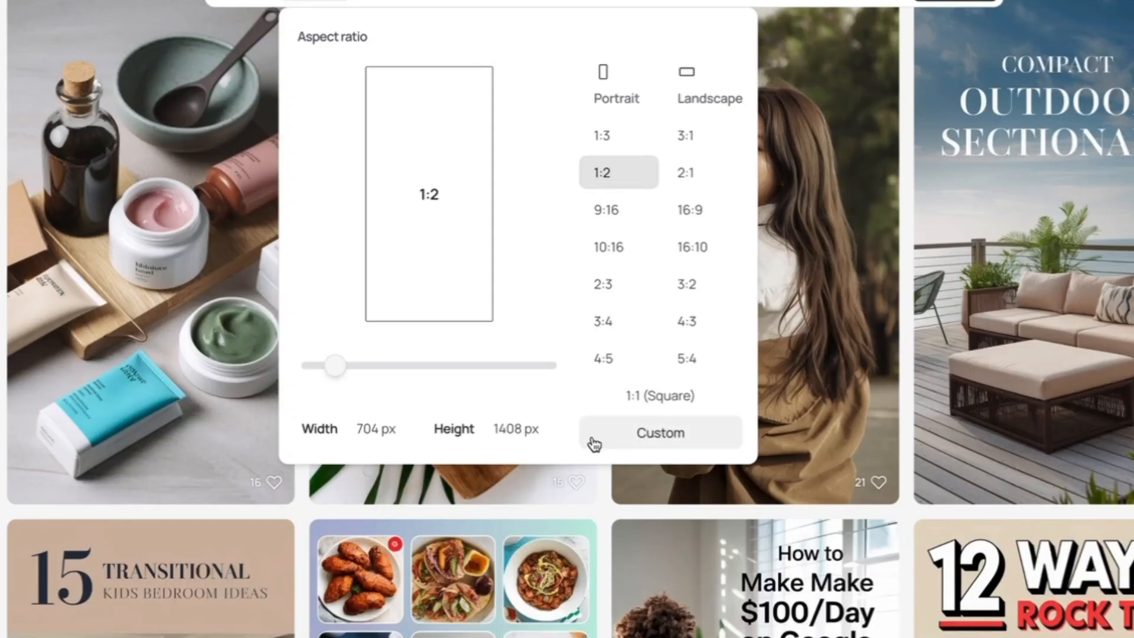
pyautogui.click(657, 396)
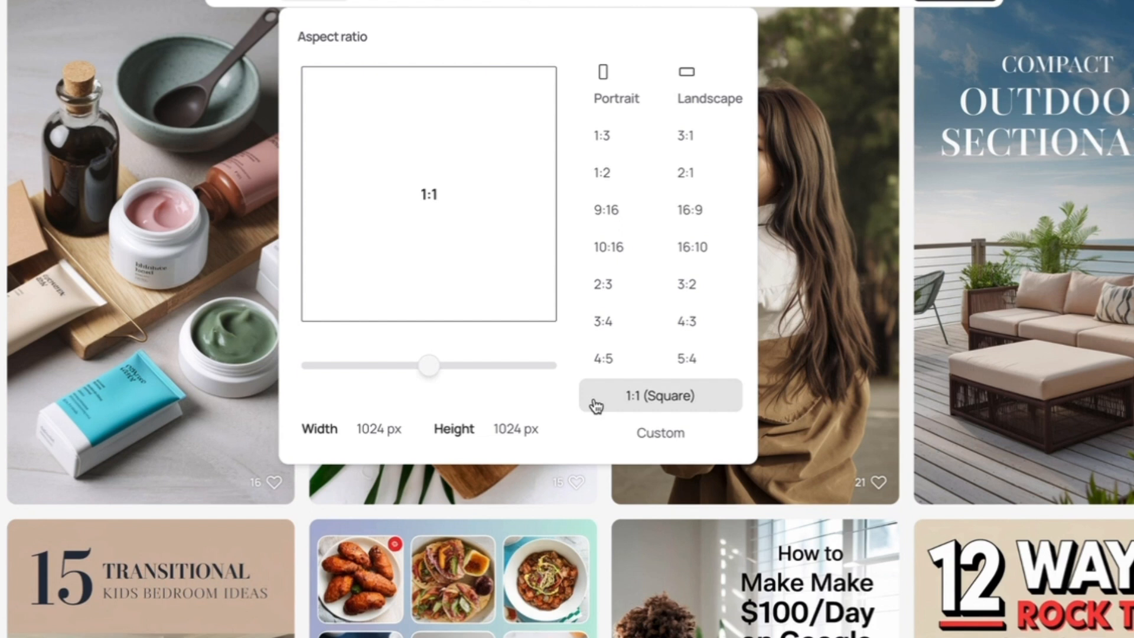
pyautogui.moveTo(563, 401)
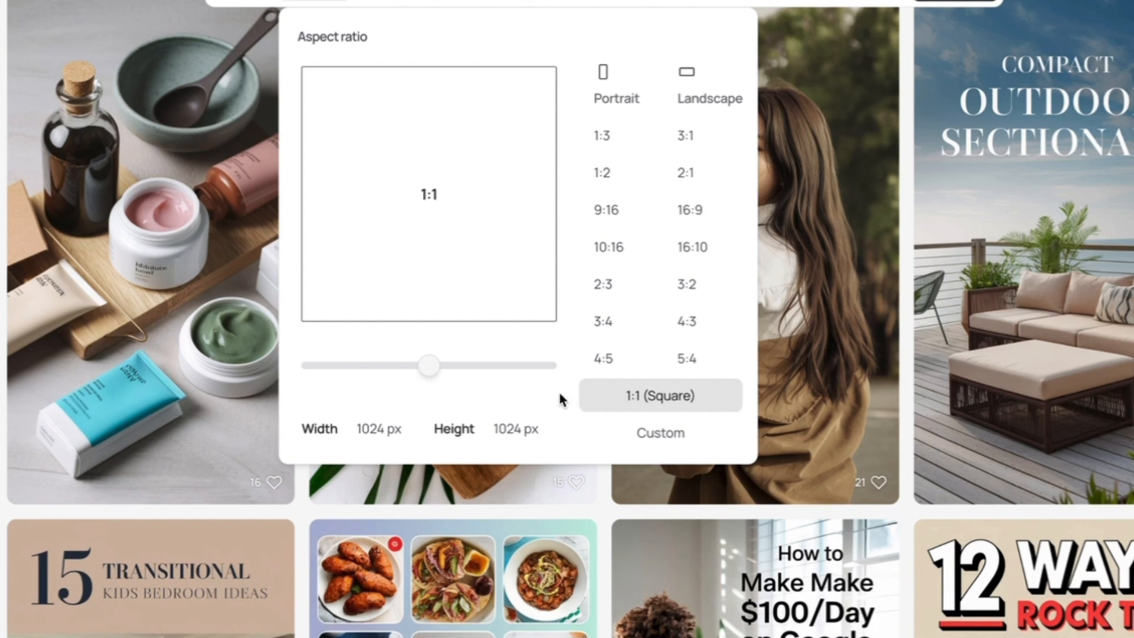
pyautogui.click(591, 254)
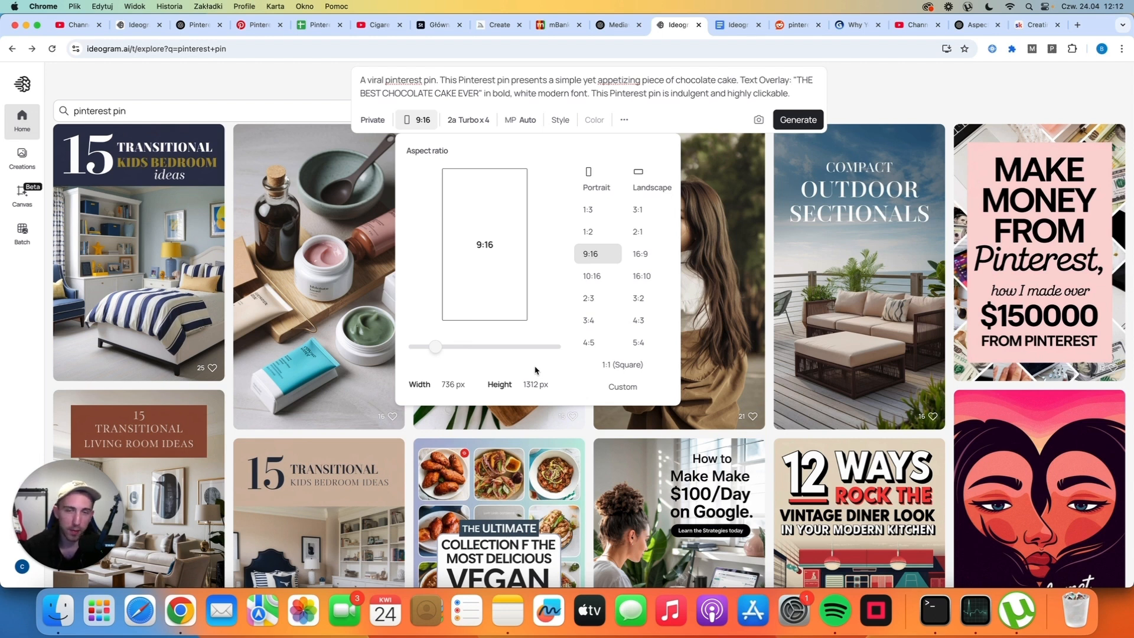
pyautogui.moveTo(553, 240)
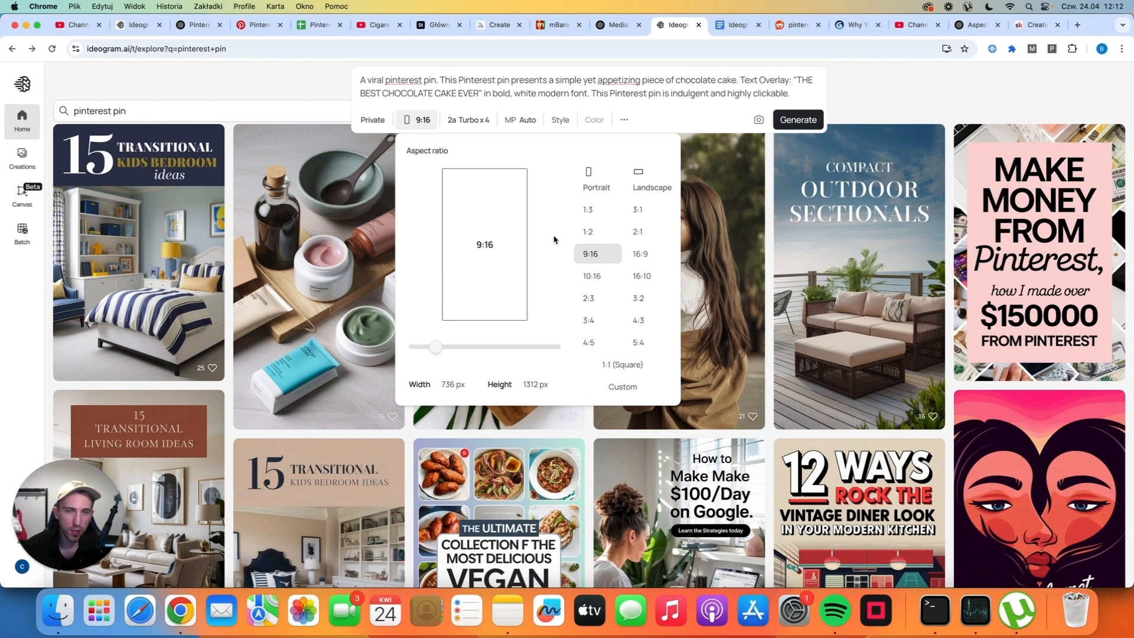
pyautogui.moveTo(520, 375)
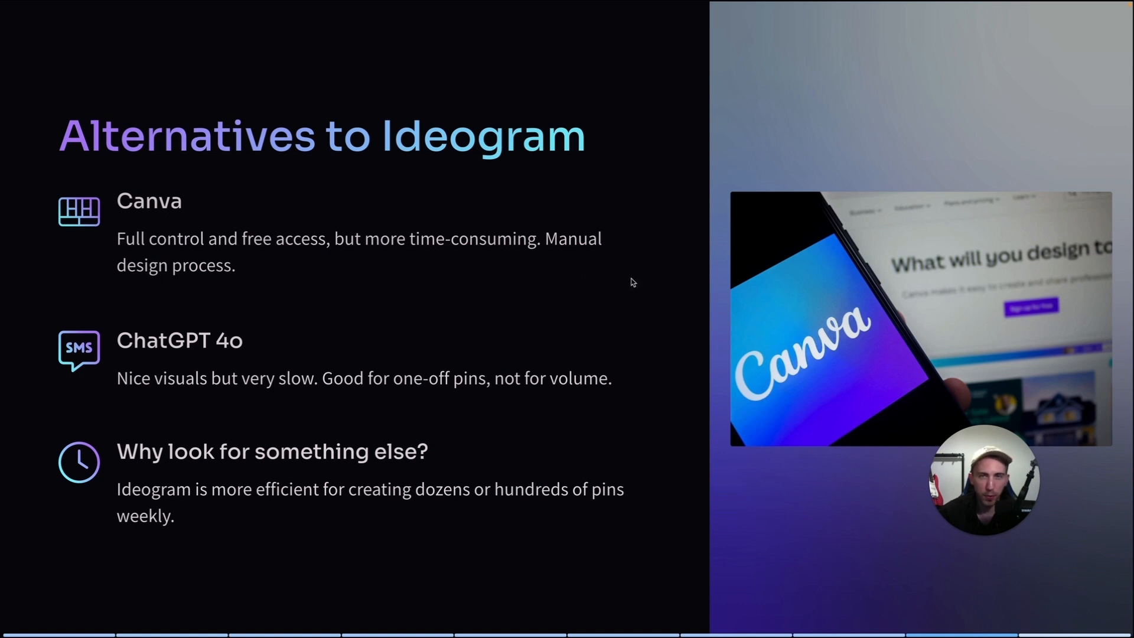
pyautogui.moveTo(622, 311)
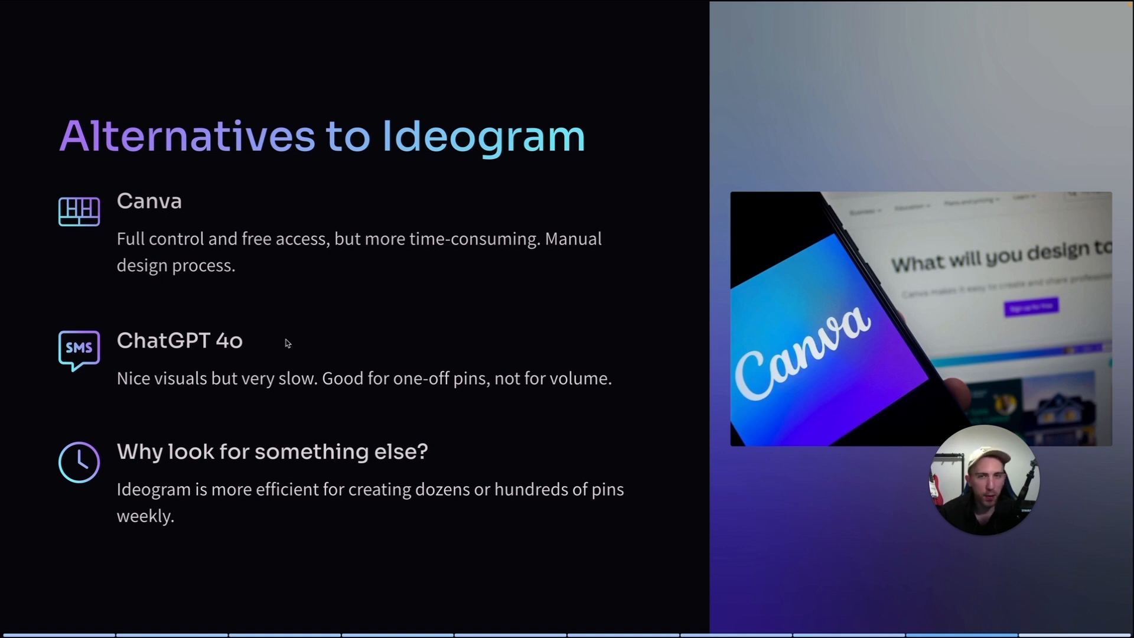
pyautogui.moveTo(597, 345)
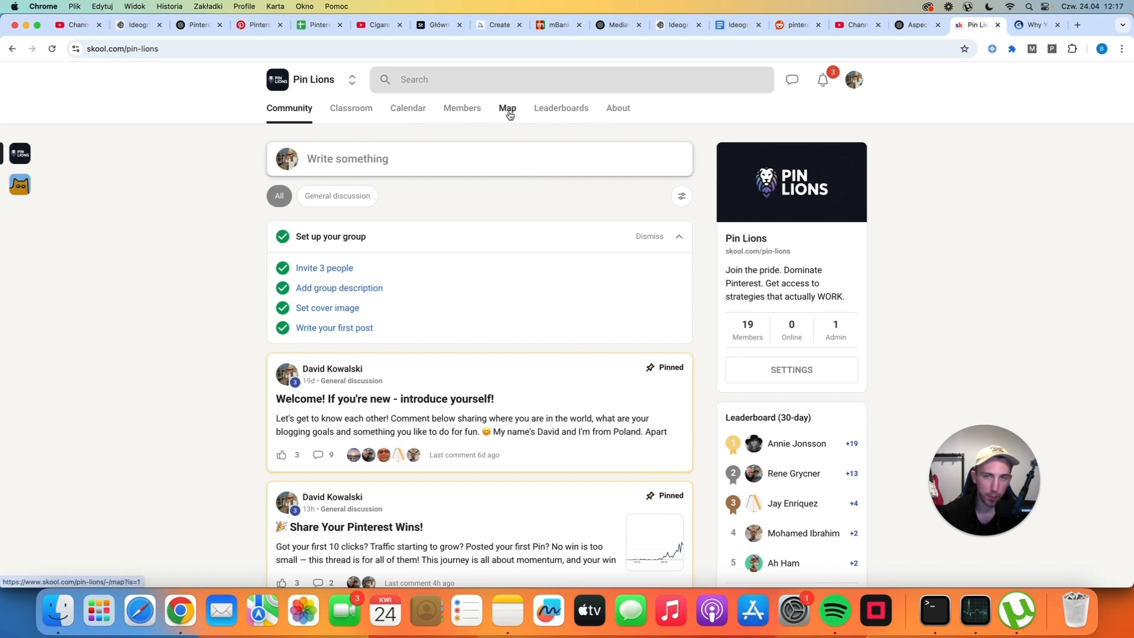
# Browse the Pin Lions Map and Classroom, ending on the $19/month About page.
pyautogui.click(507, 107)
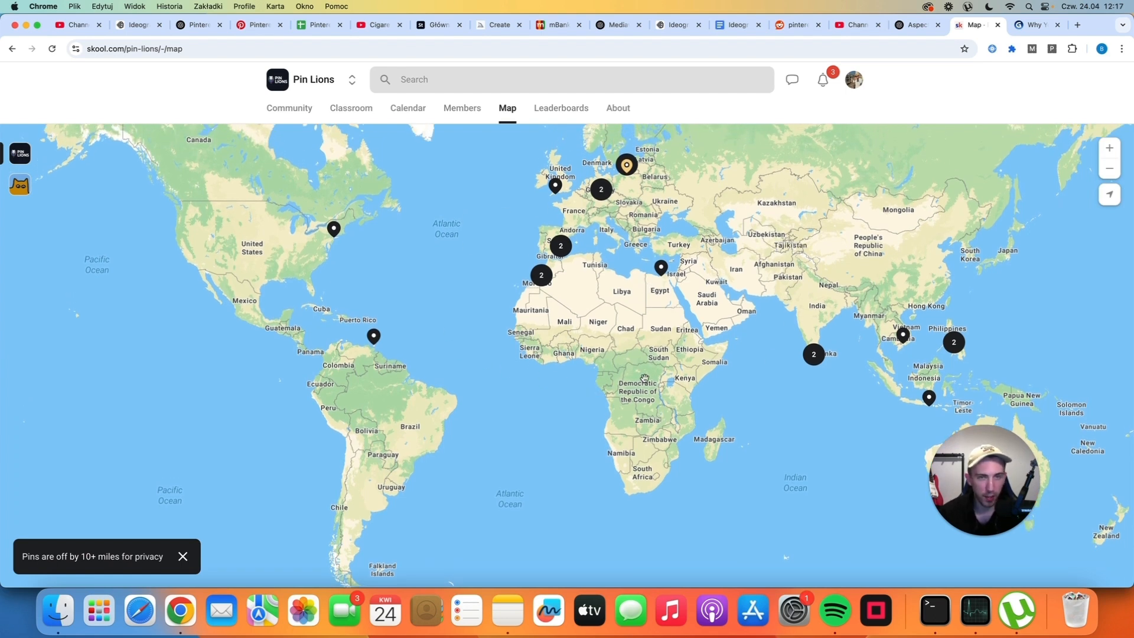
pyautogui.click(351, 108)
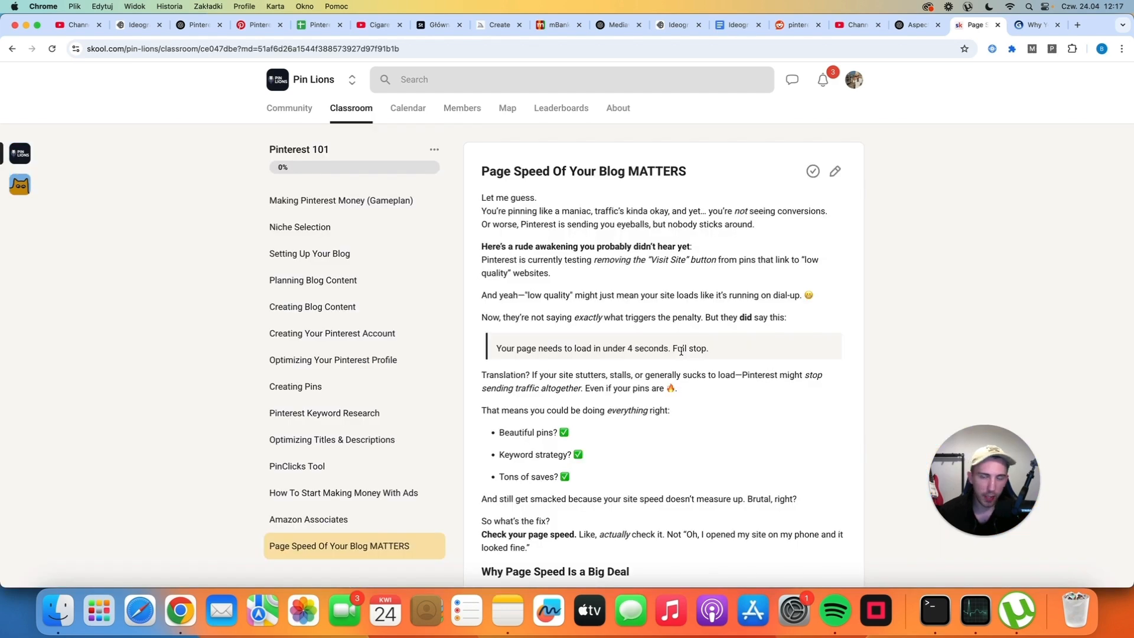
pyautogui.moveTo(719, 279)
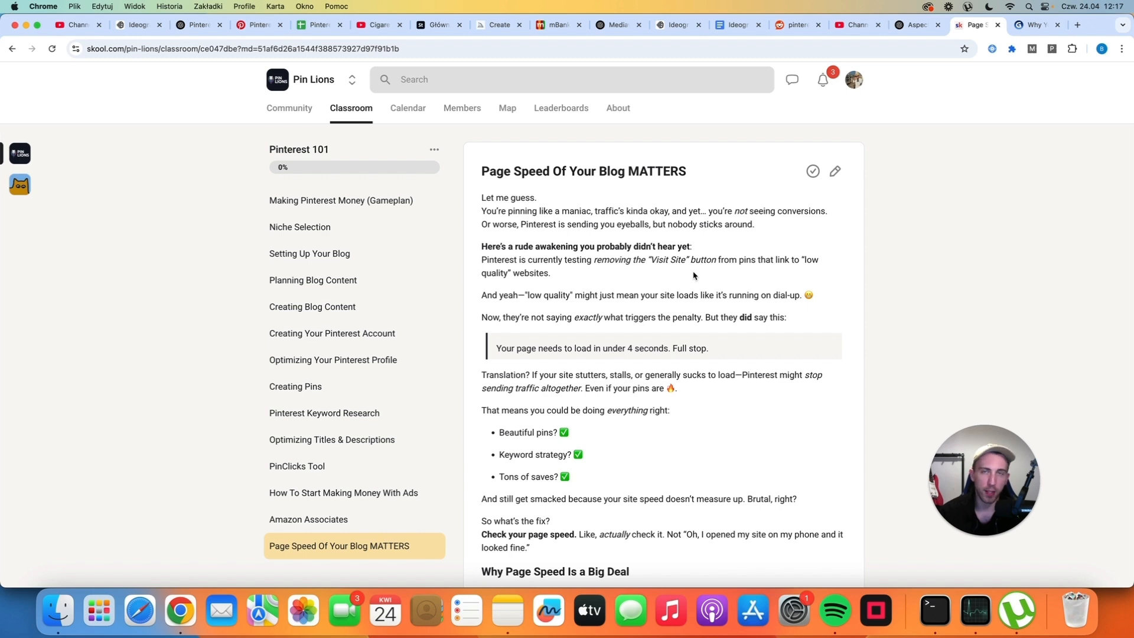
pyautogui.click(617, 109)
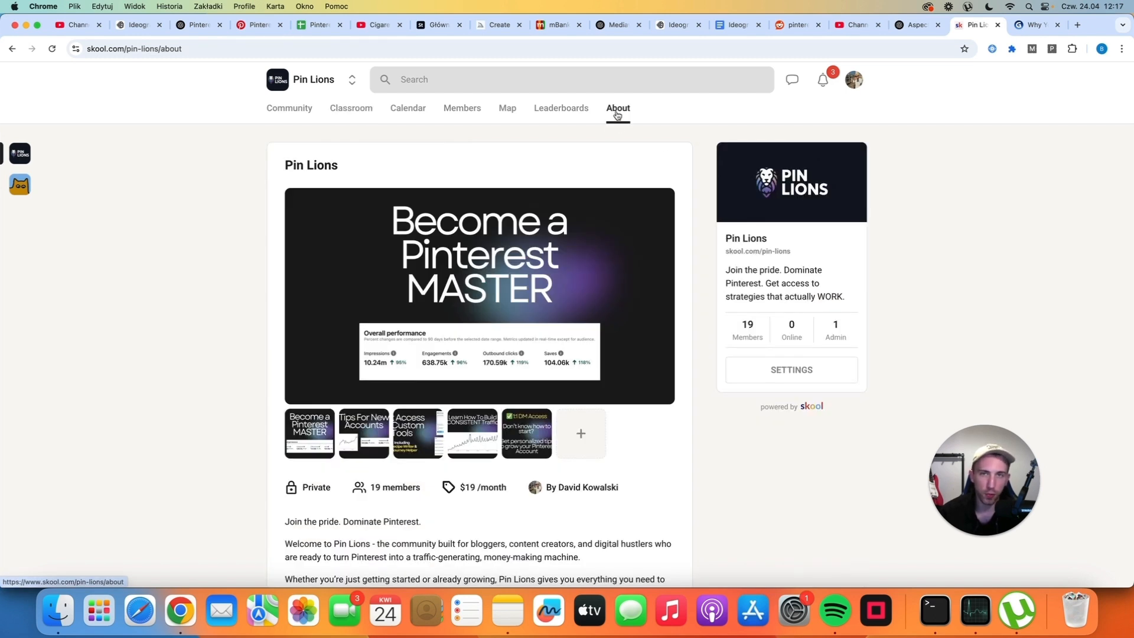